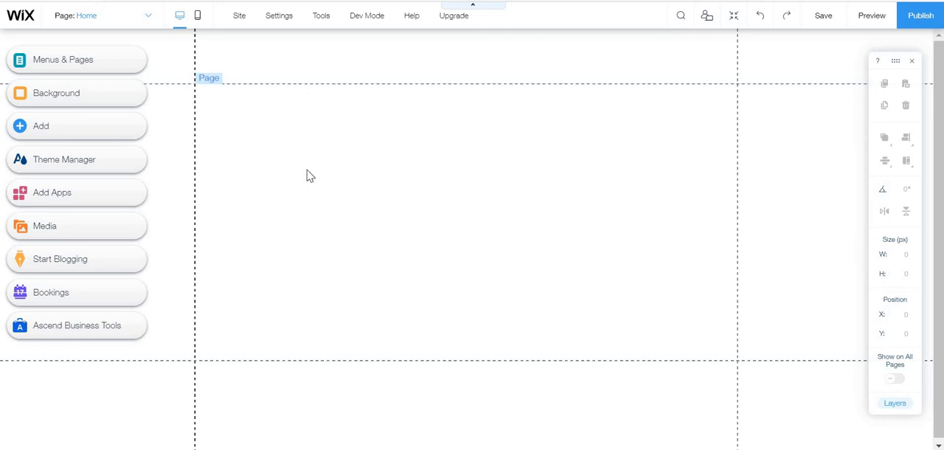
- Browse the Add Elements panel's contact, content manager and member area categories
click(501, 55)
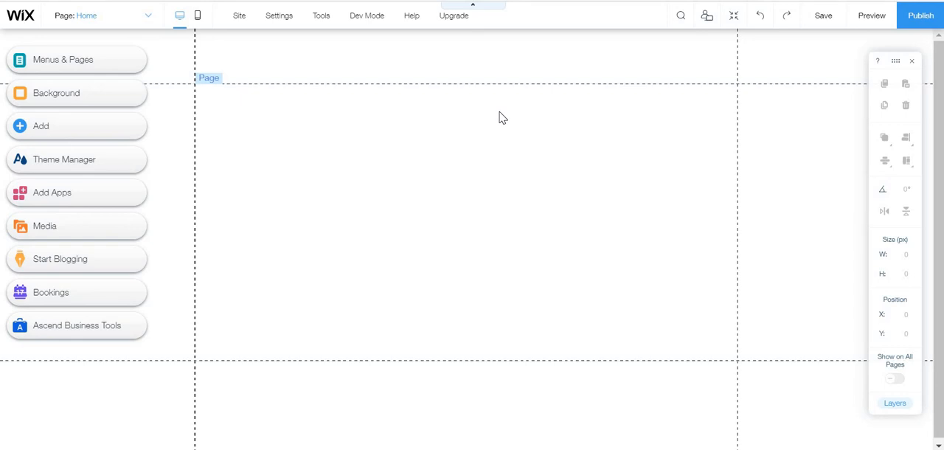
mouse_move(181, 421)
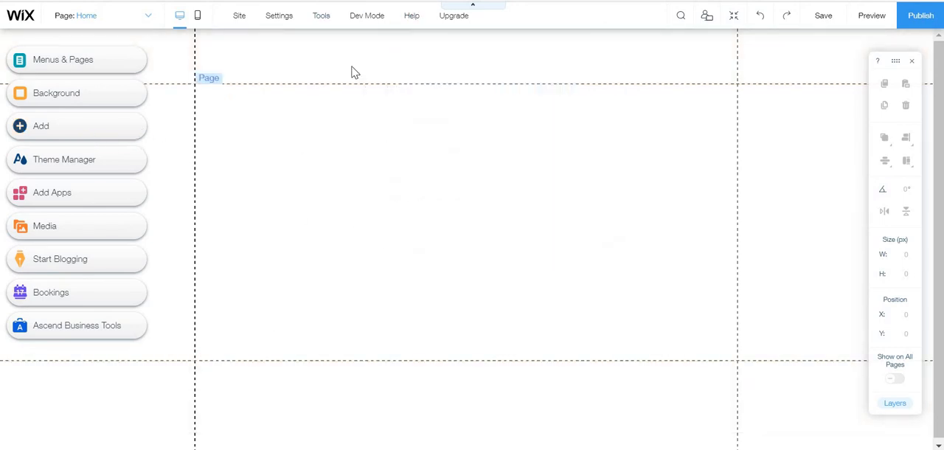
mouse_move(311, 162)
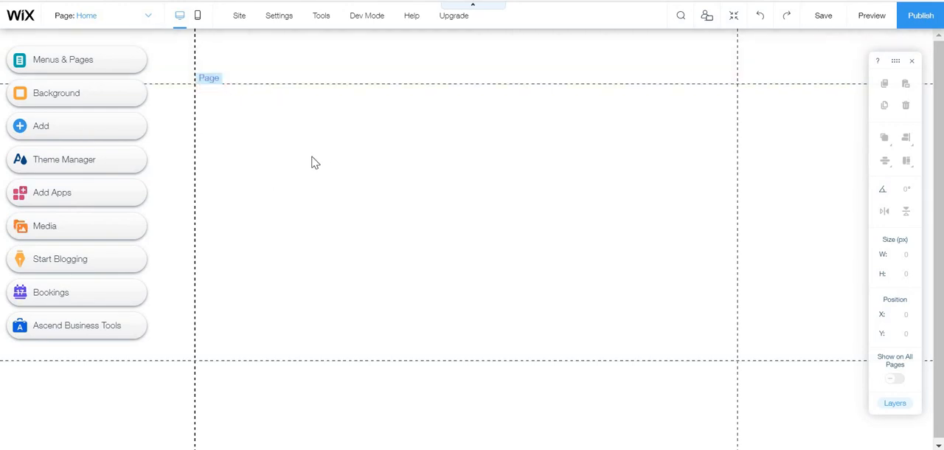
mouse_move(309, 167)
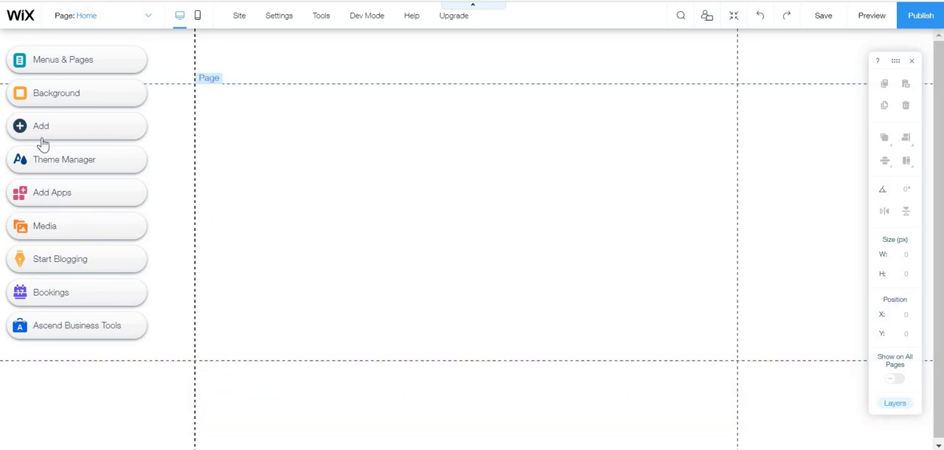
click(41, 125)
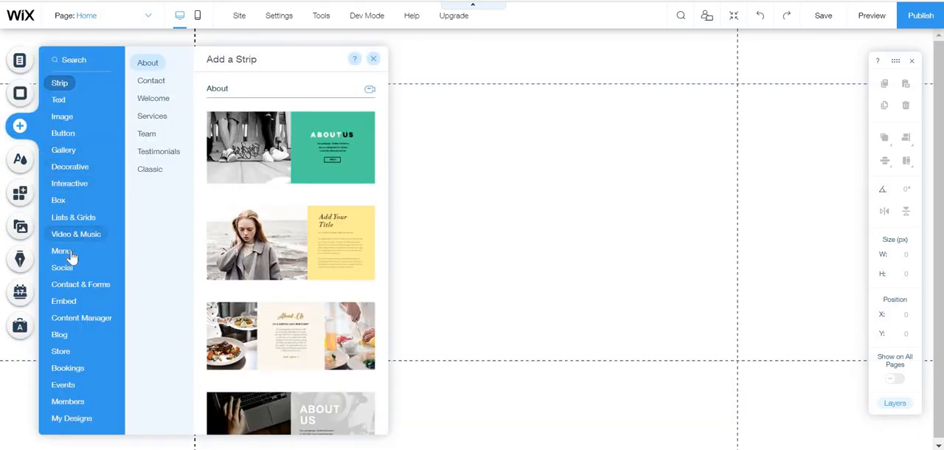
click(80, 284)
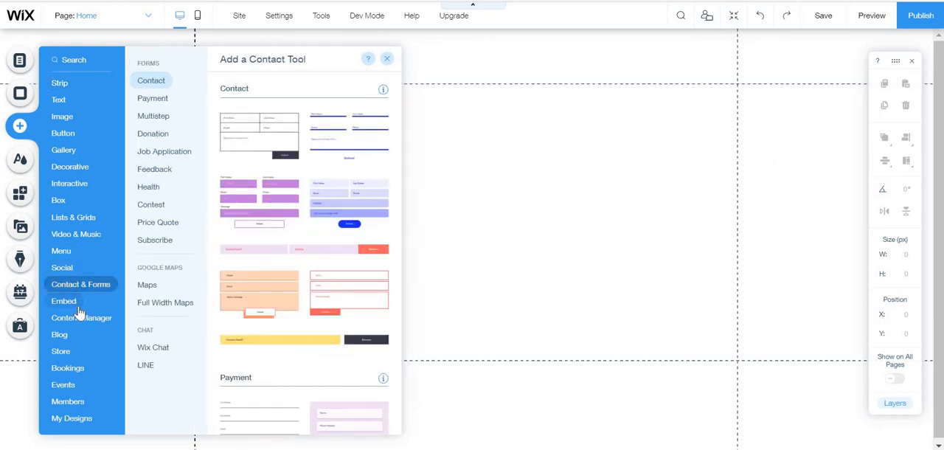
click(81, 317)
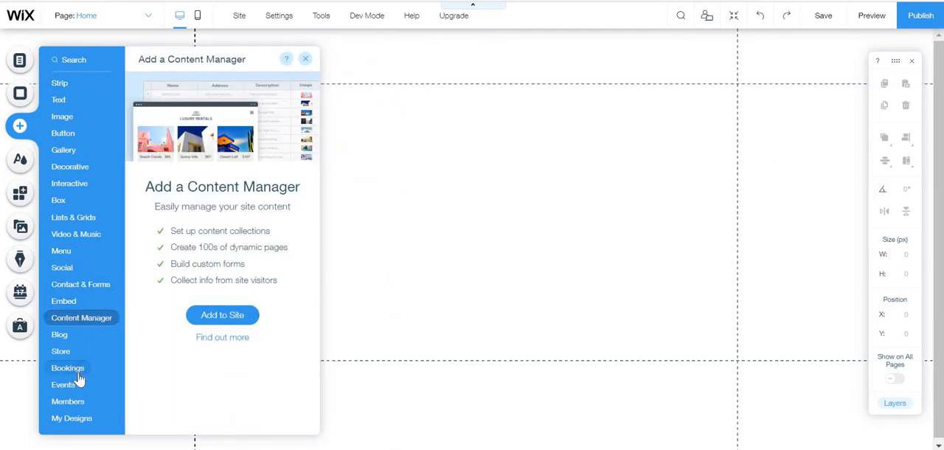
click(67, 401)
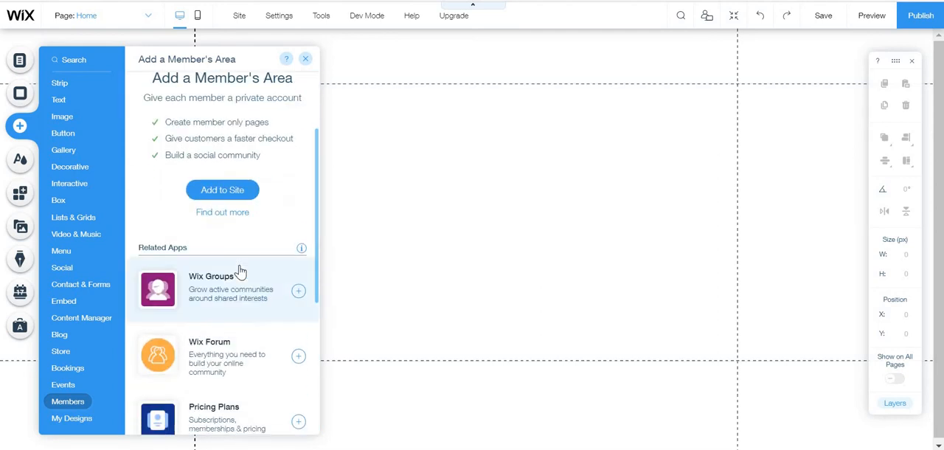
scroll(down, 3)
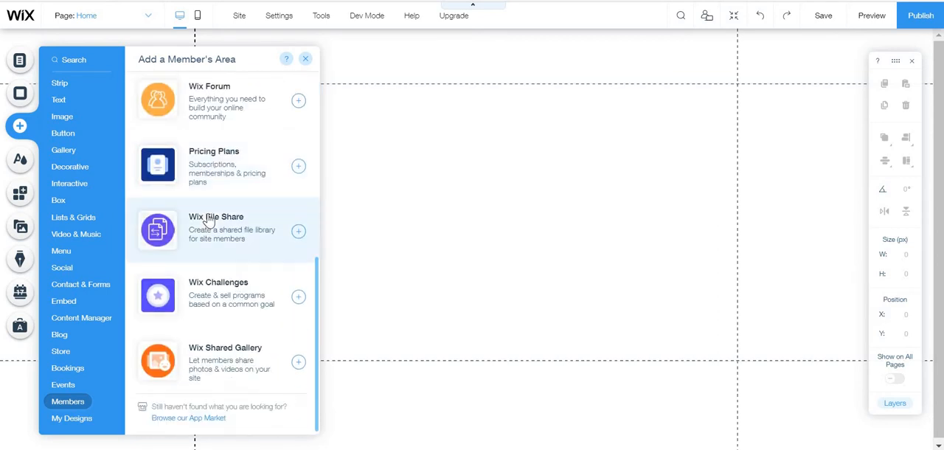
mouse_move(203, 296)
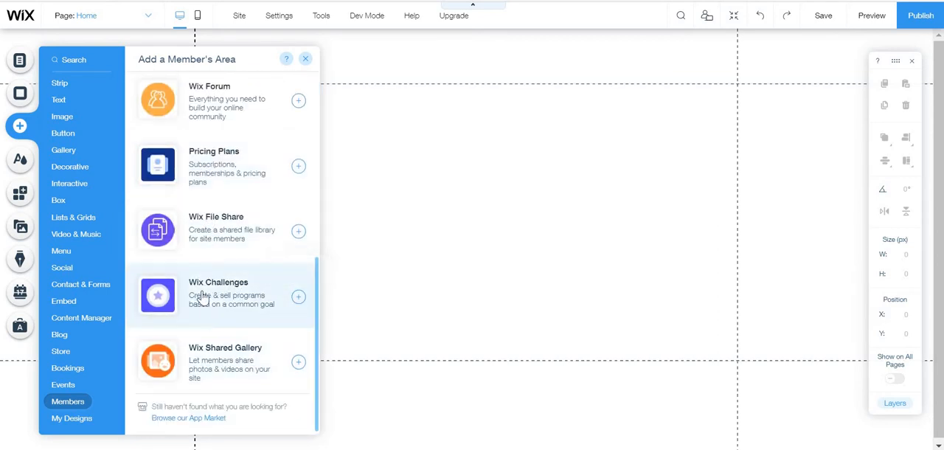
mouse_move(236, 304)
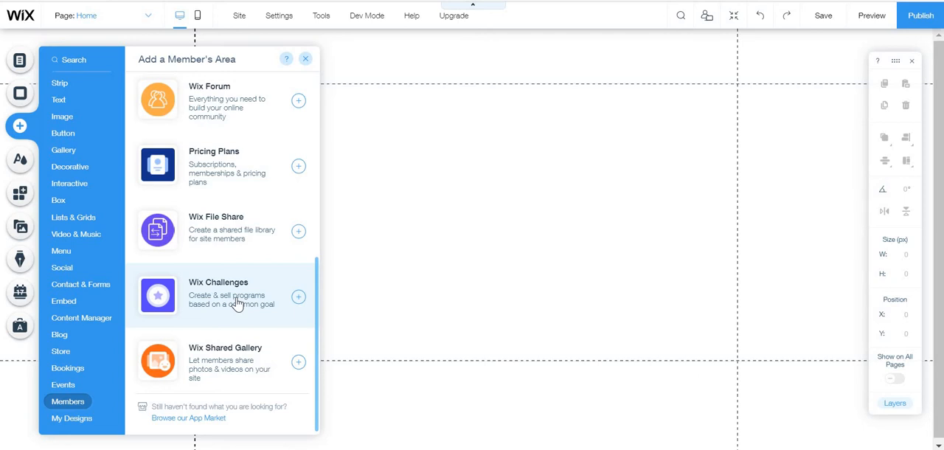
click(305, 58)
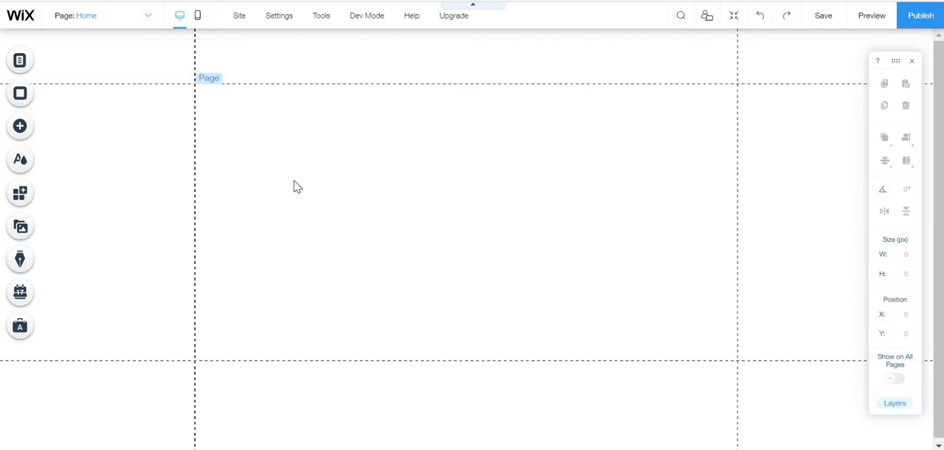
mouse_move(256, 171)
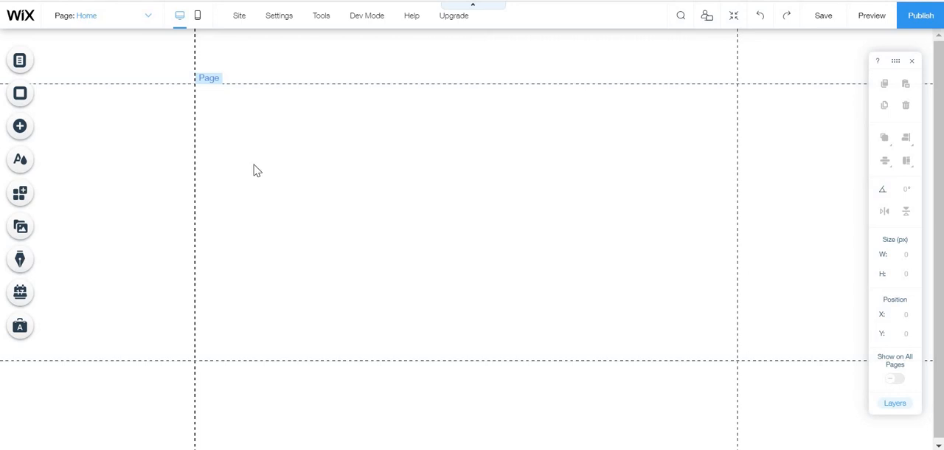
- Search the App Market for Wix Challenges and add the free app
click(20, 192)
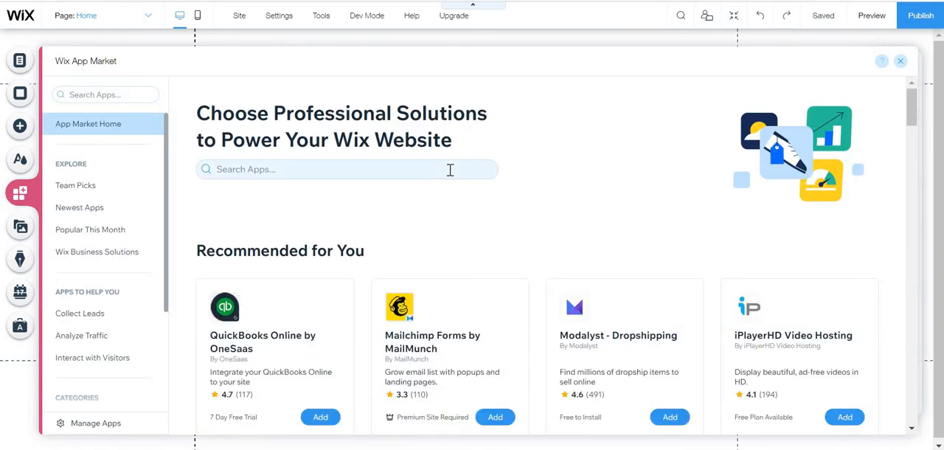
click(347, 169)
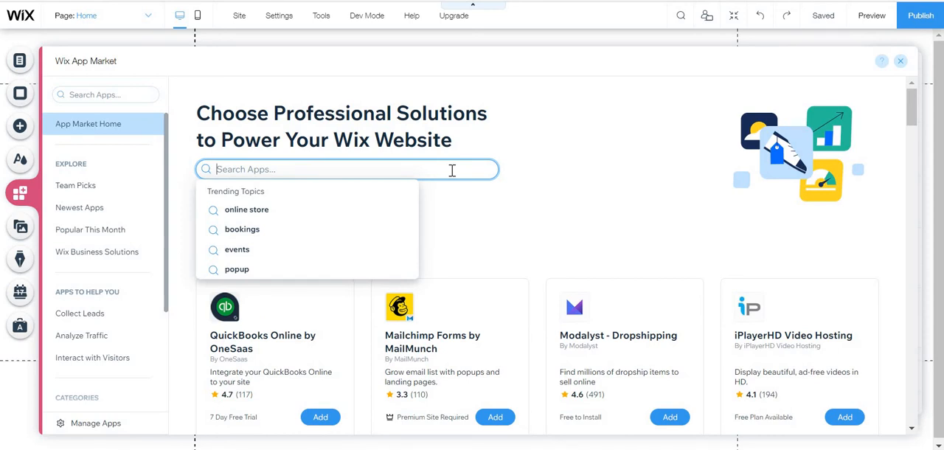
text(Wix Challenge)
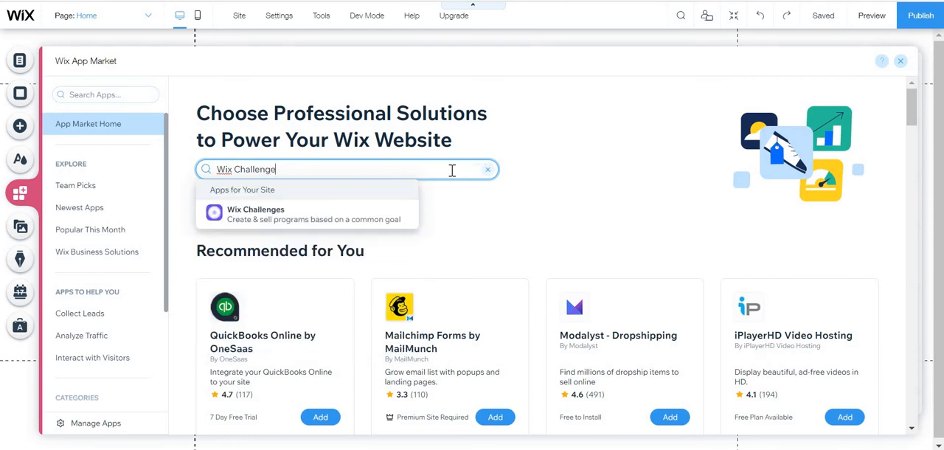
click(256, 214)
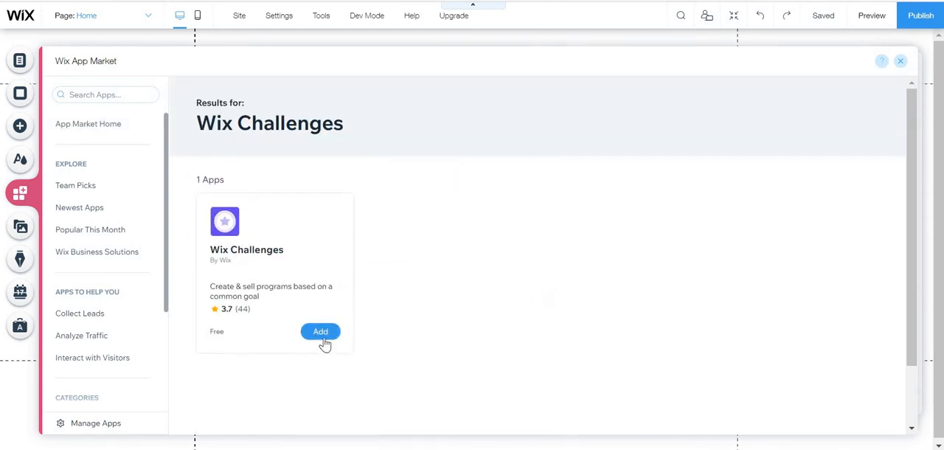
click(320, 332)
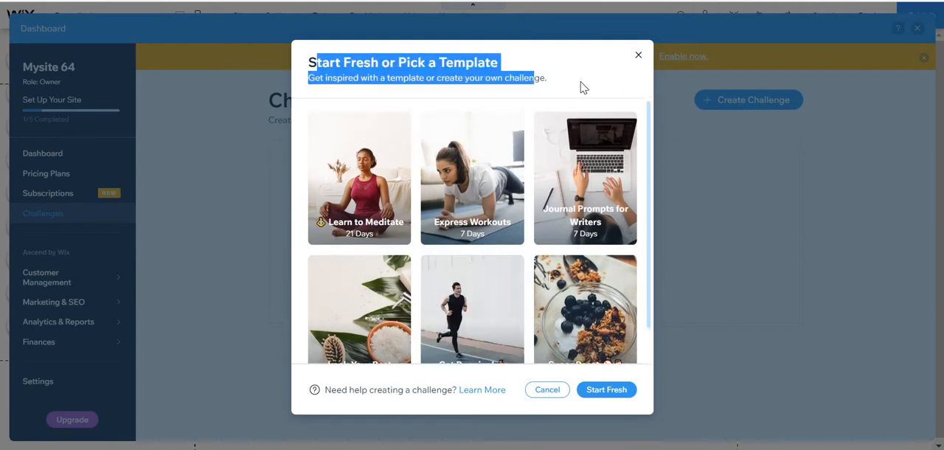
- Scroll through the Start Fresh or Pick a Template chooser to view all six templates
scroll(down, 3)
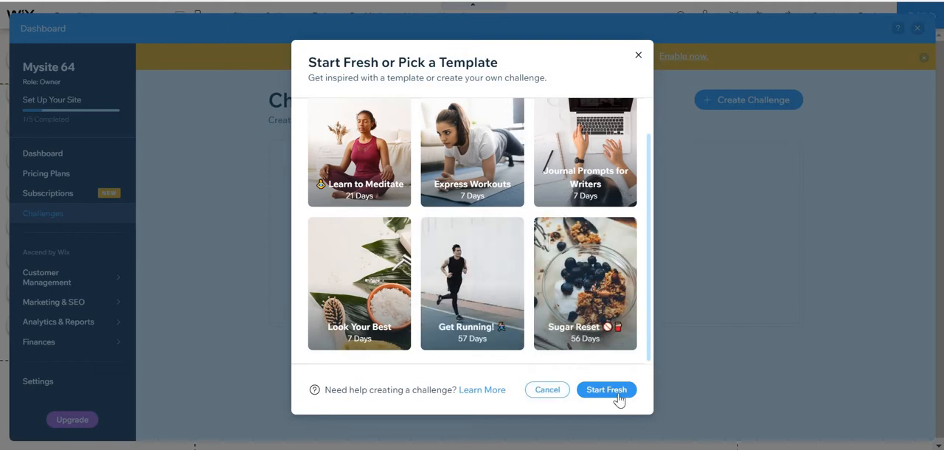
- Start a new challenge from scratch and scroll down its settings form
click(607, 389)
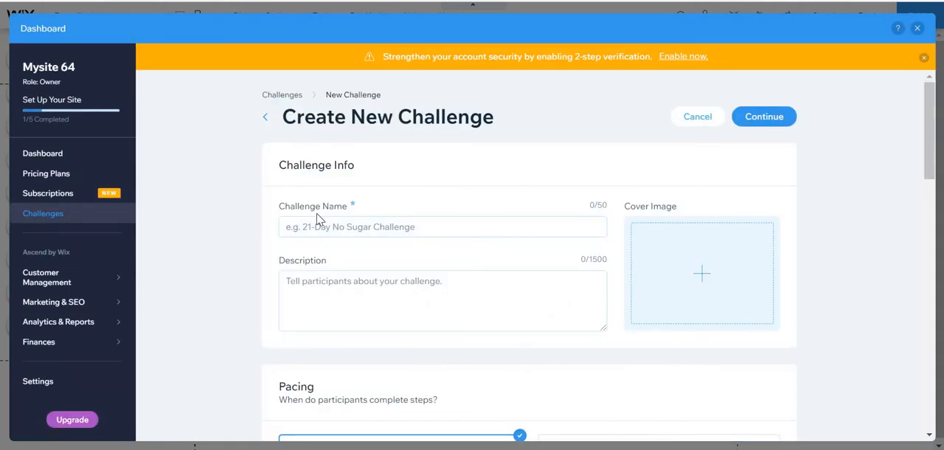
click(443, 301)
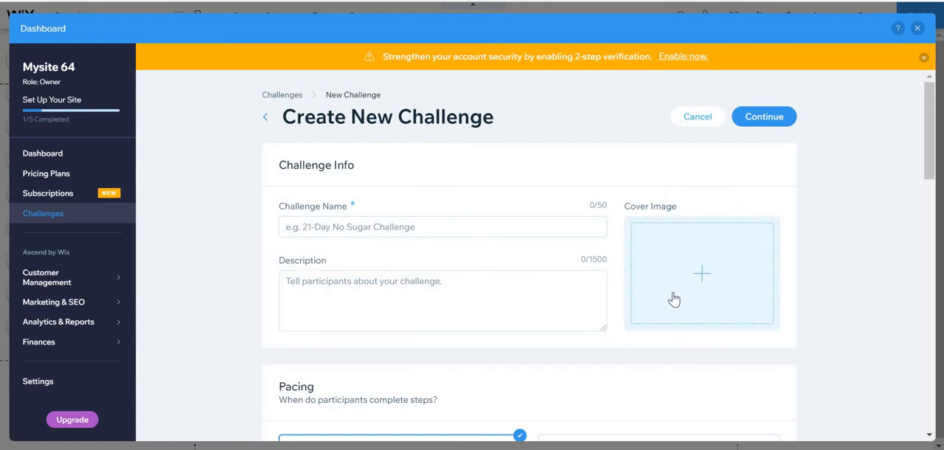
scroll(down, 3)
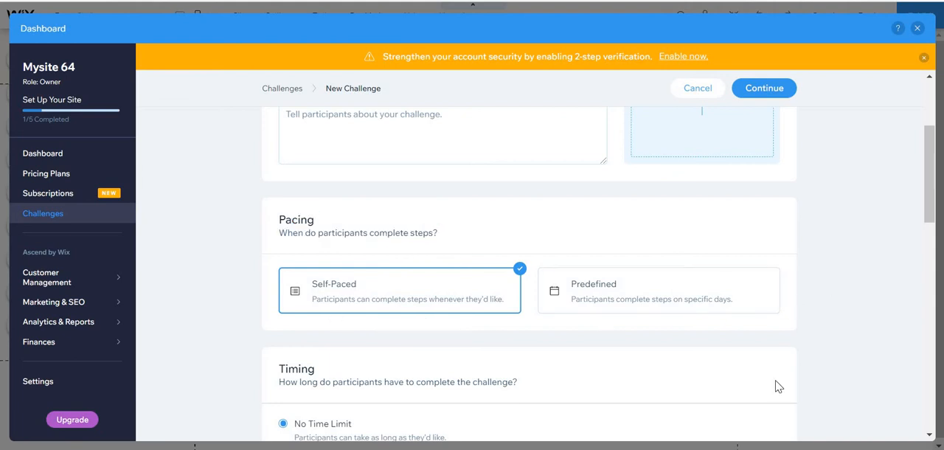
scroll(down, 3)
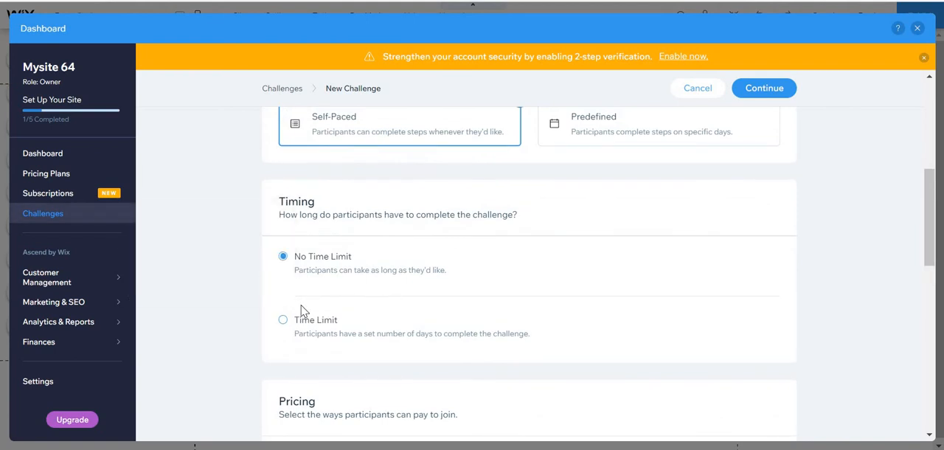
scroll(down, 3)
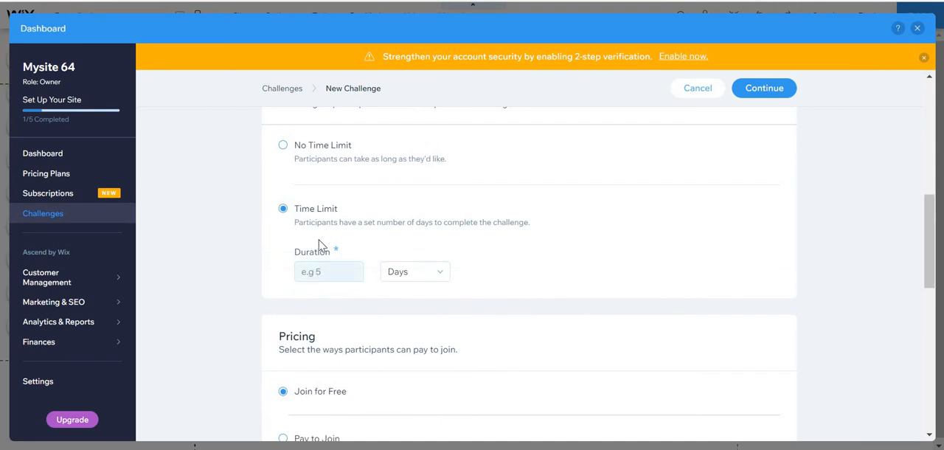
scroll(down, 3)
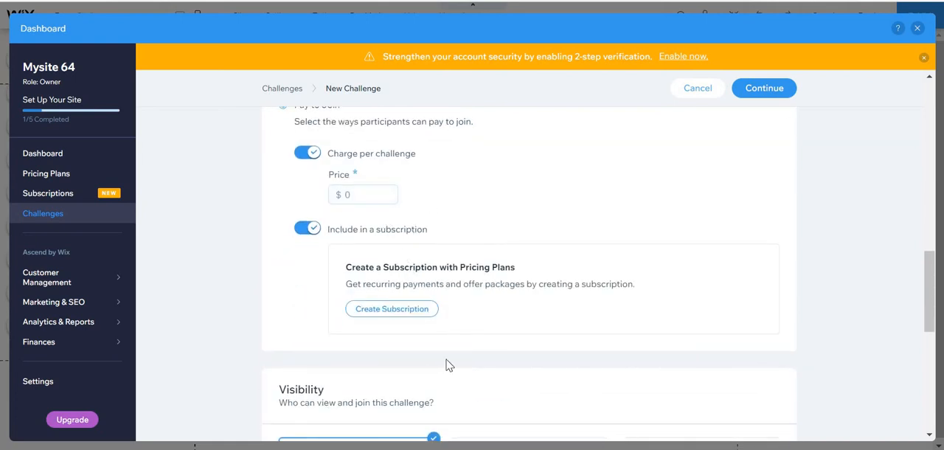
scroll(down, 3)
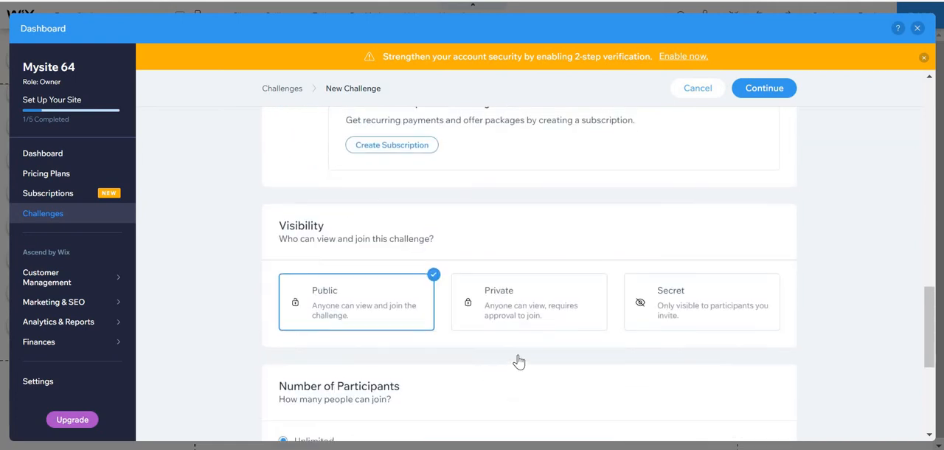
scroll(down, 3)
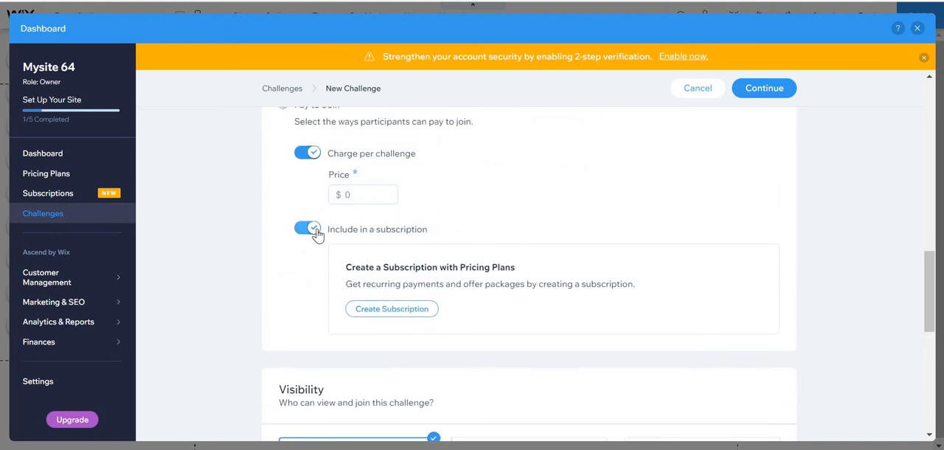
- Adjust the subscription and paid-joining options and enter 999 in the form
click(307, 229)
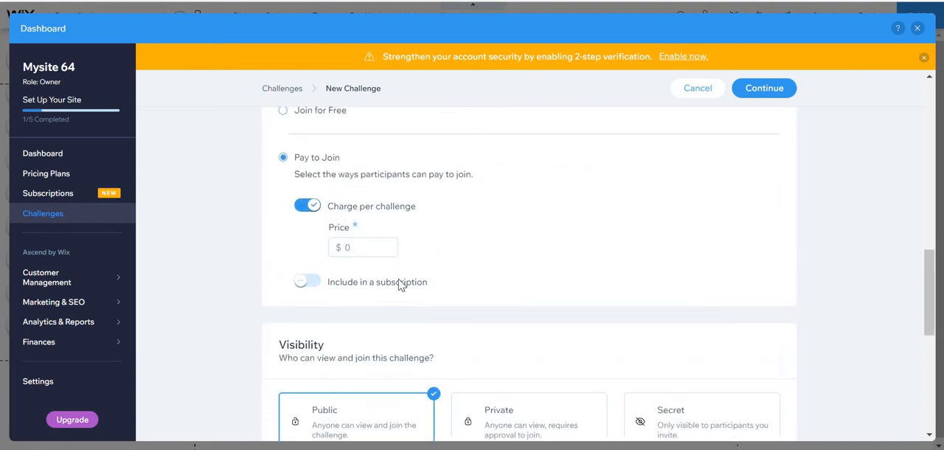
click(307, 206)
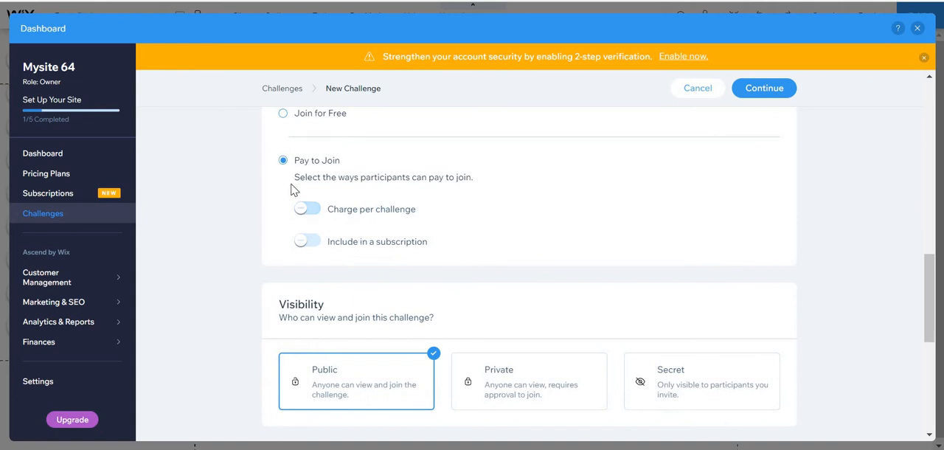
scroll(down, 3)
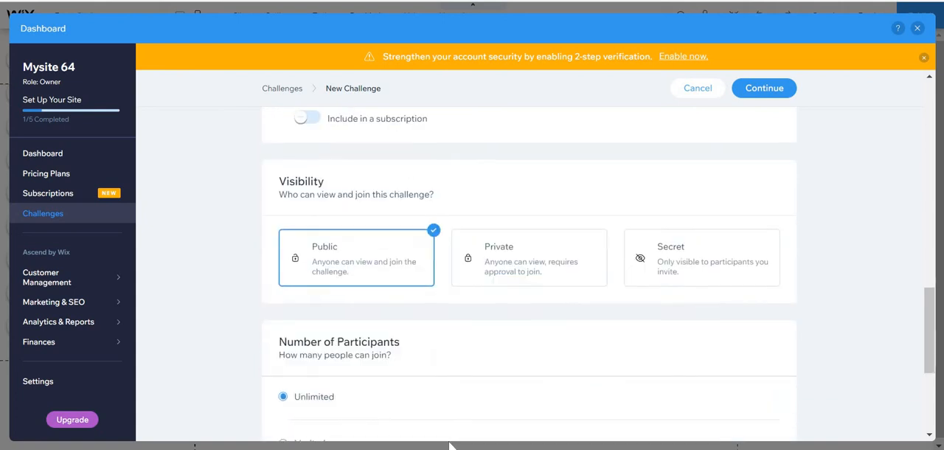
mouse_move(480, 287)
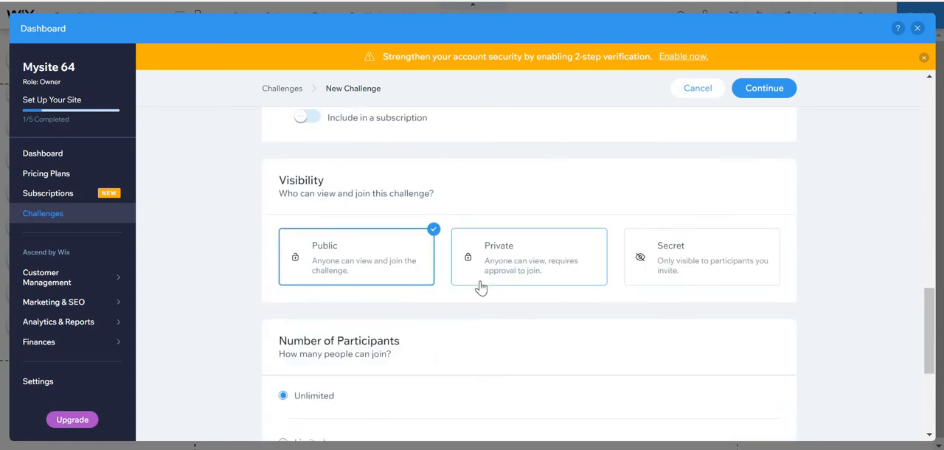
click(529, 256)
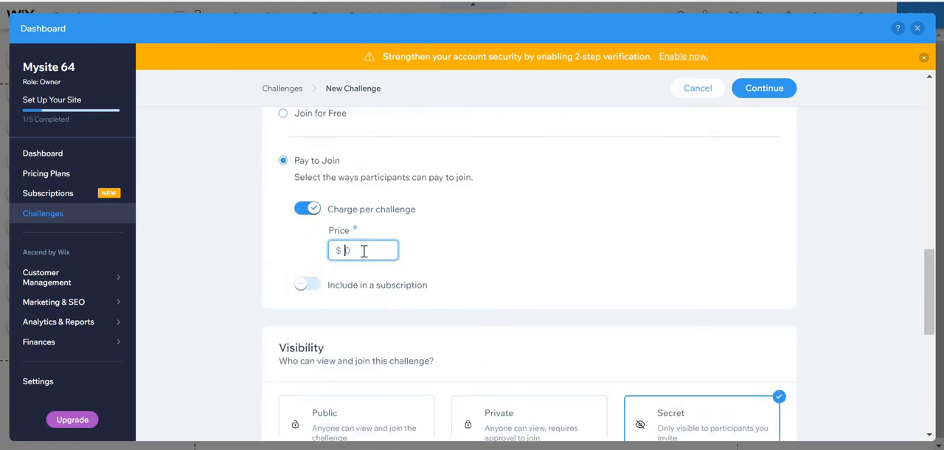
text(999)
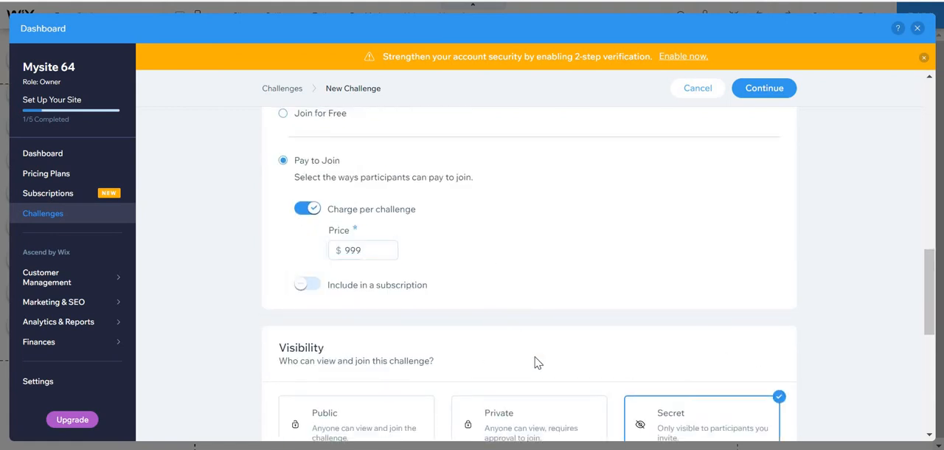
- Turn on the badge reward for participants who complete the challenge
scroll(down, 3)
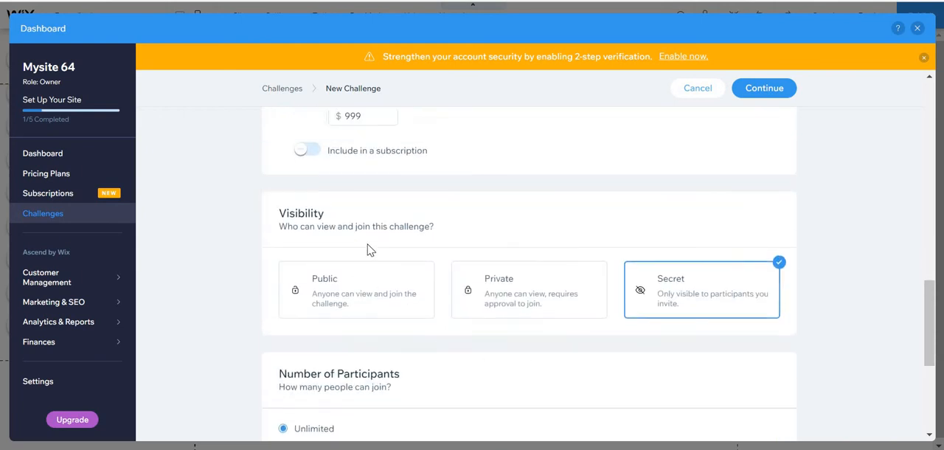
scroll(up, 3)
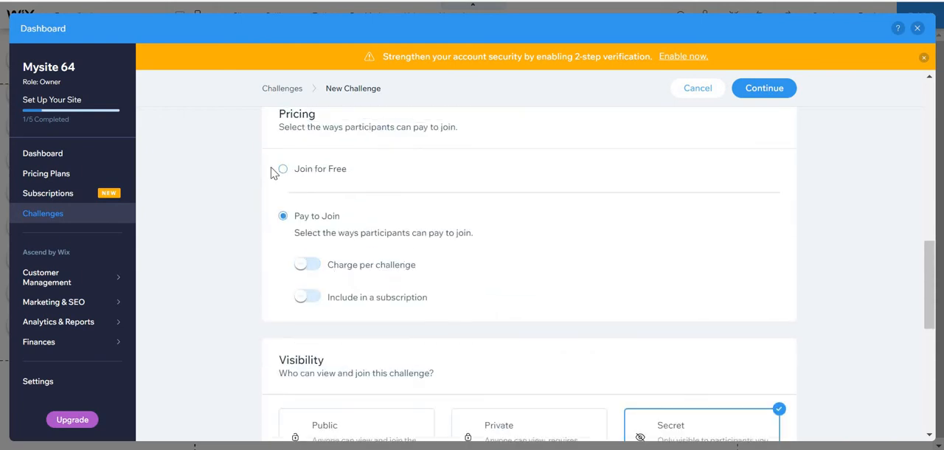
scroll(down, 3)
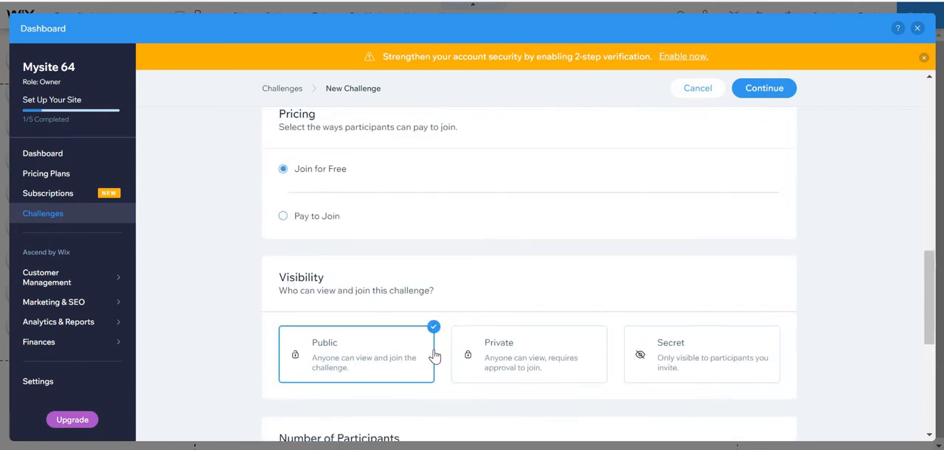
scroll(down, 3)
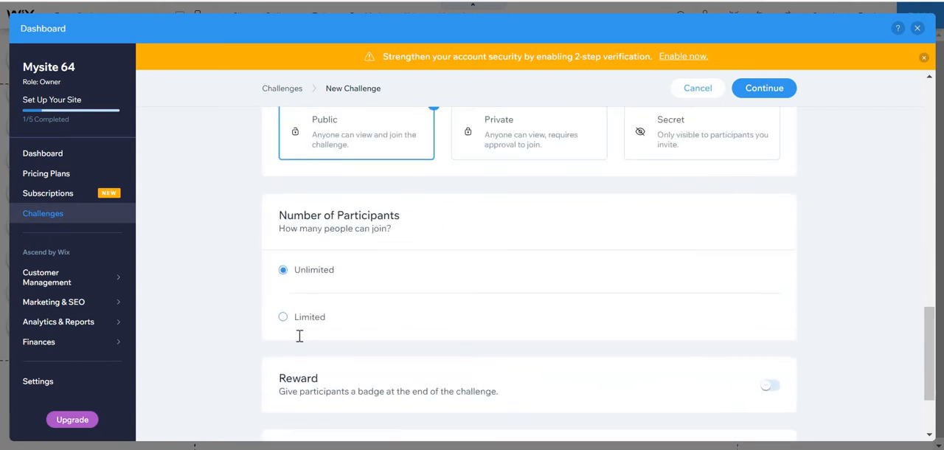
scroll(down, 3)
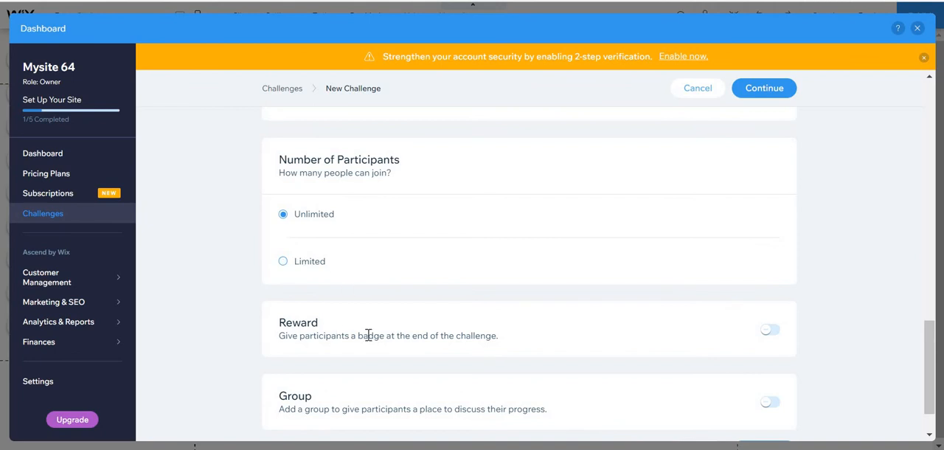
click(770, 330)
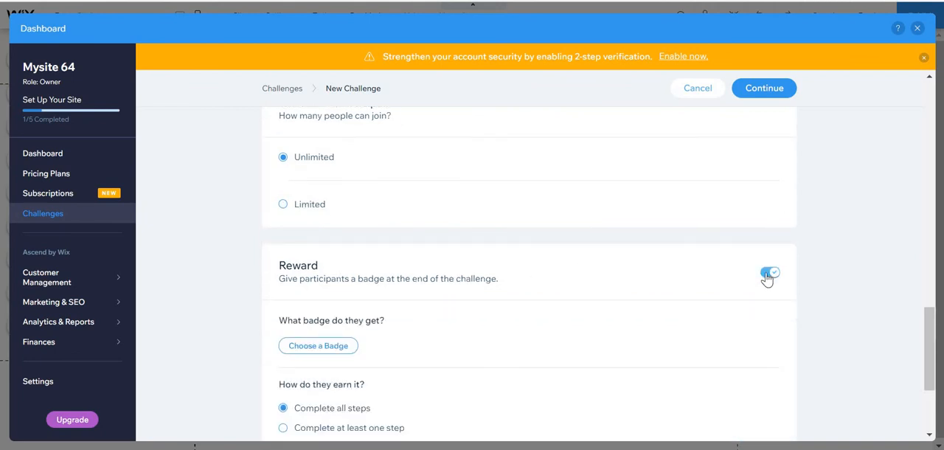
scroll(down, 3)
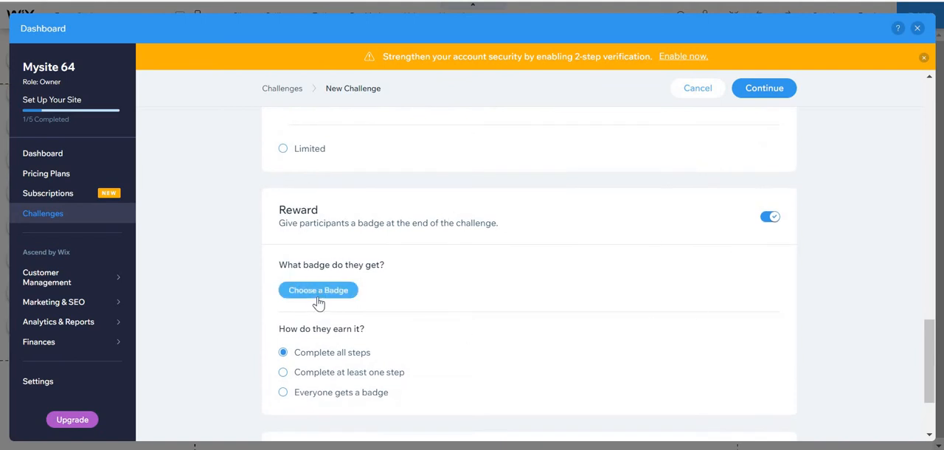
scroll(down, 3)
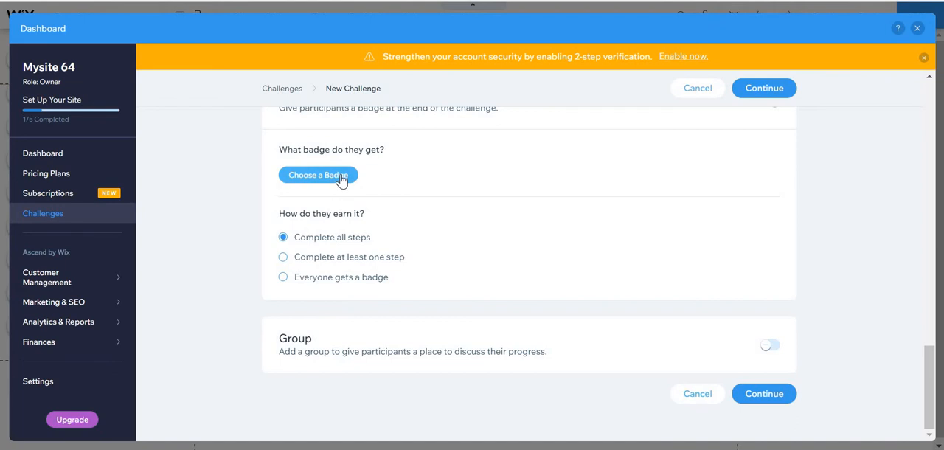
mouse_move(362, 183)
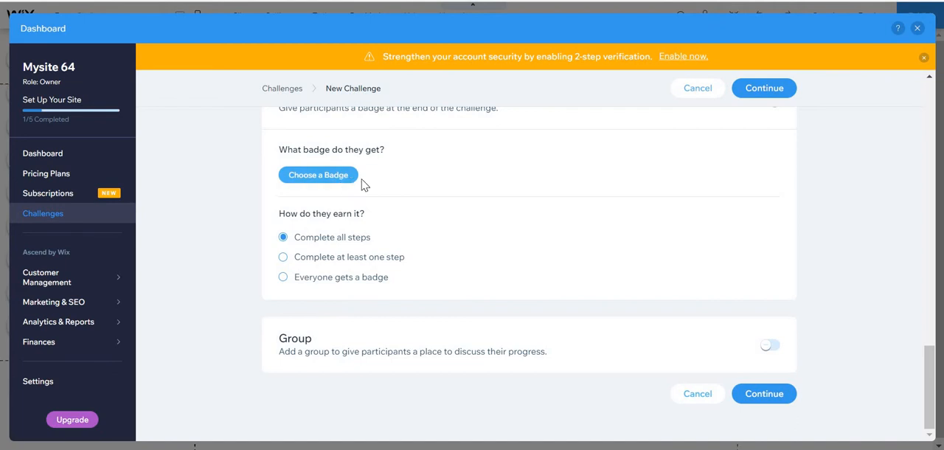
- Create a new badge named 'Esdvgrjkoewkrmn' with default colours and save it
click(318, 175)
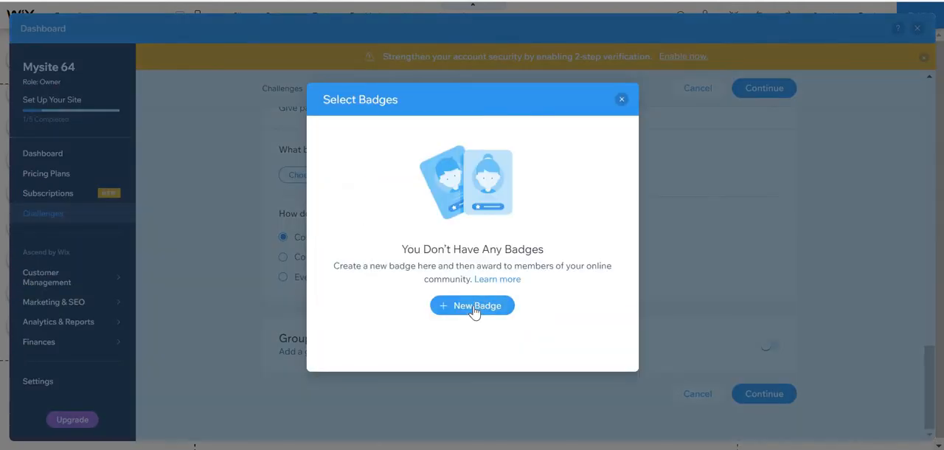
click(473, 305)
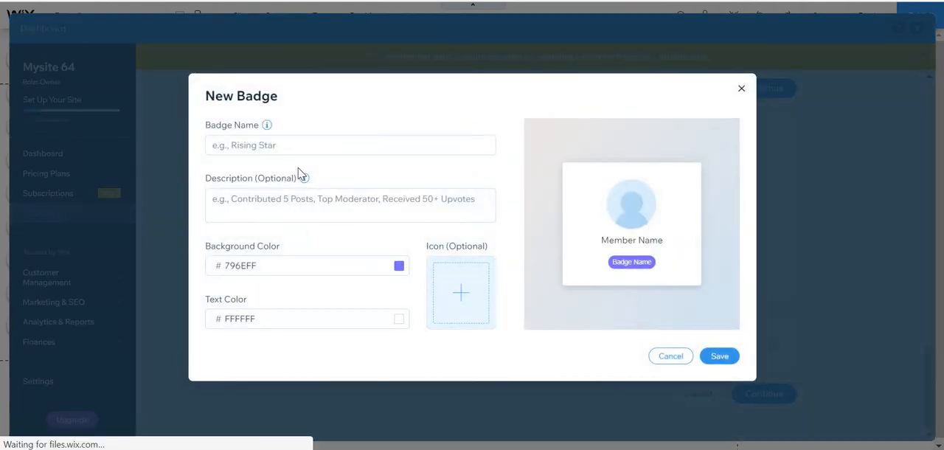
click(461, 293)
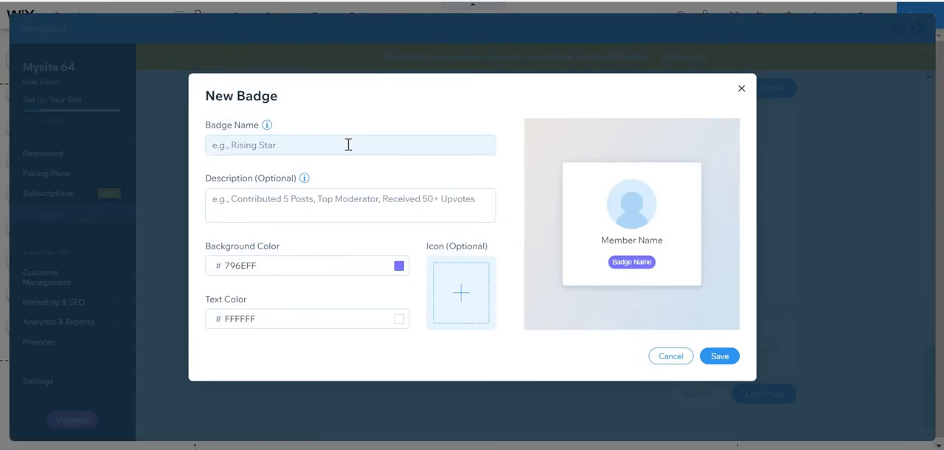
click(349, 145)
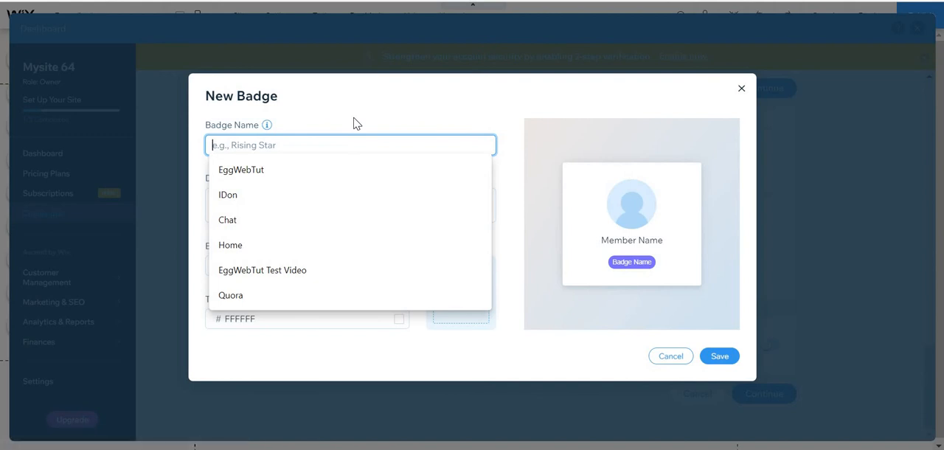
mouse_move(438, 37)
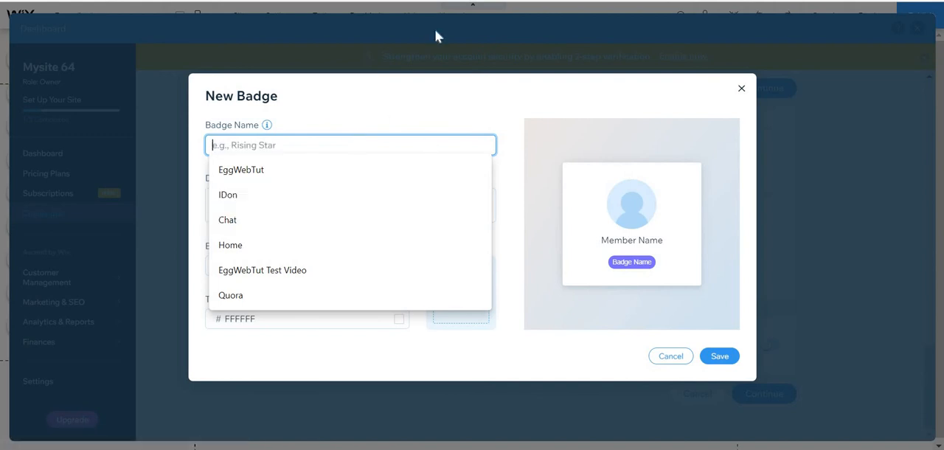
mouse_move(374, 124)
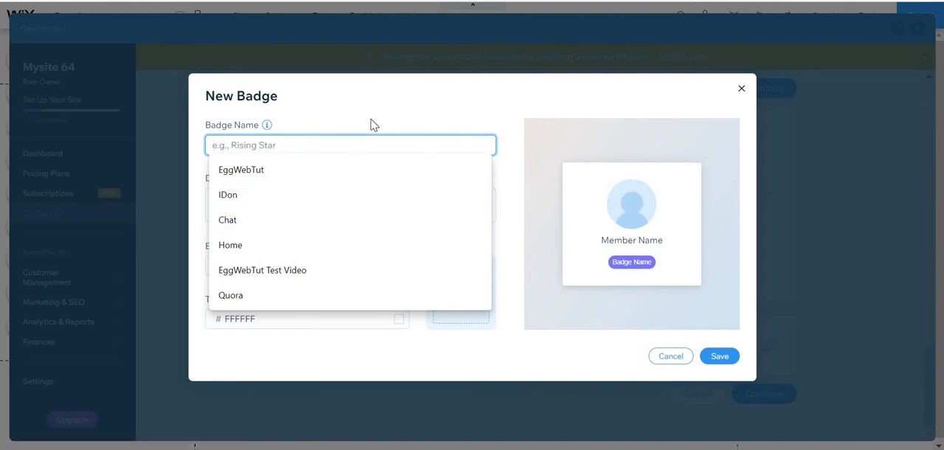
click(228, 194)
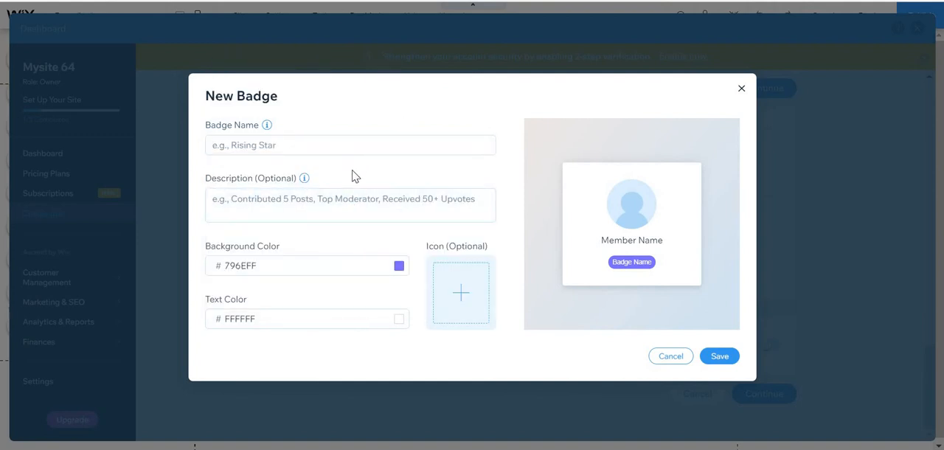
click(350, 204)
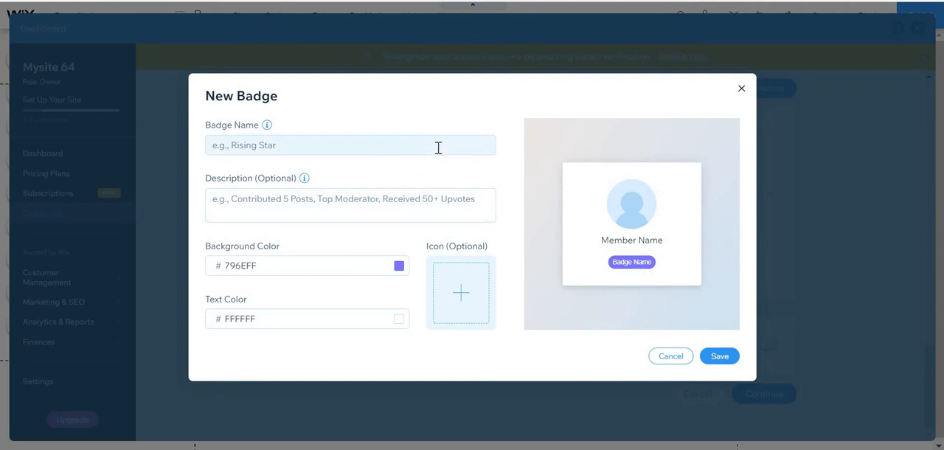
mouse_move(382, 229)
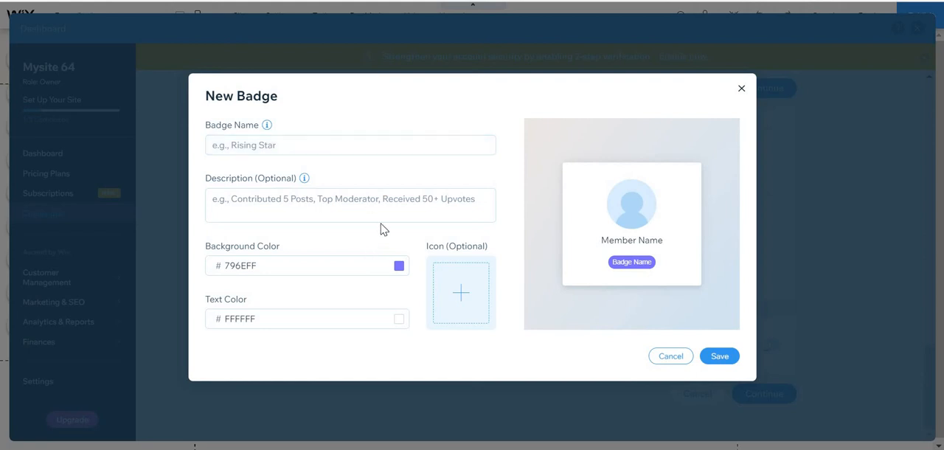
mouse_move(334, 317)
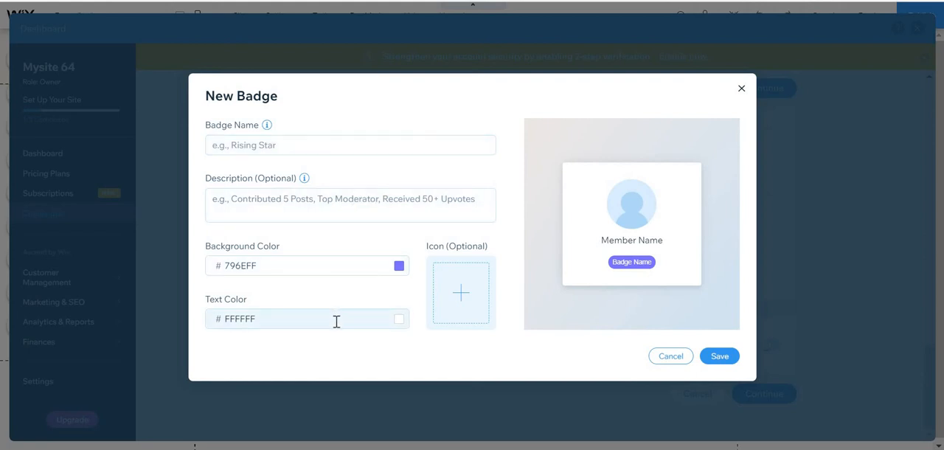
click(350, 144)
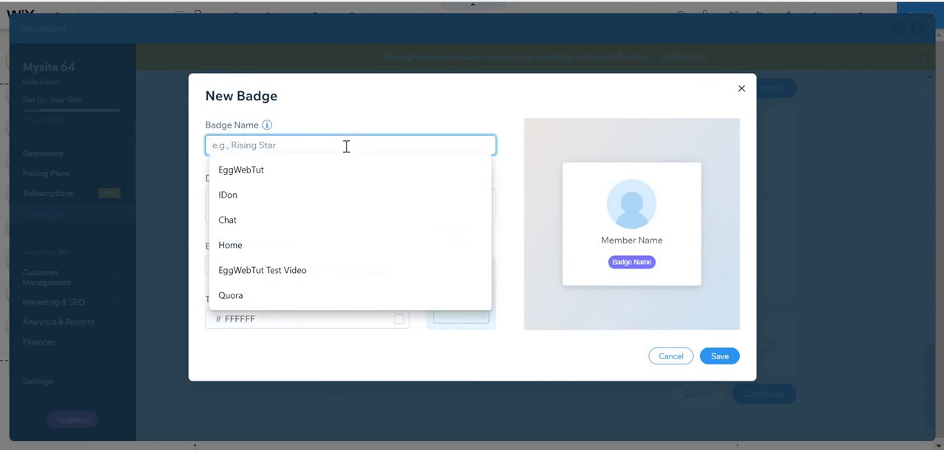
mouse_move(411, 123)
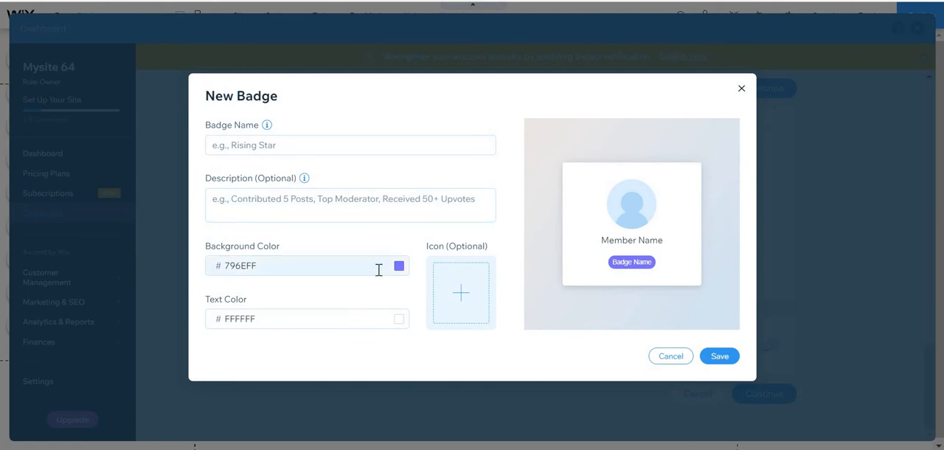
mouse_move(461, 293)
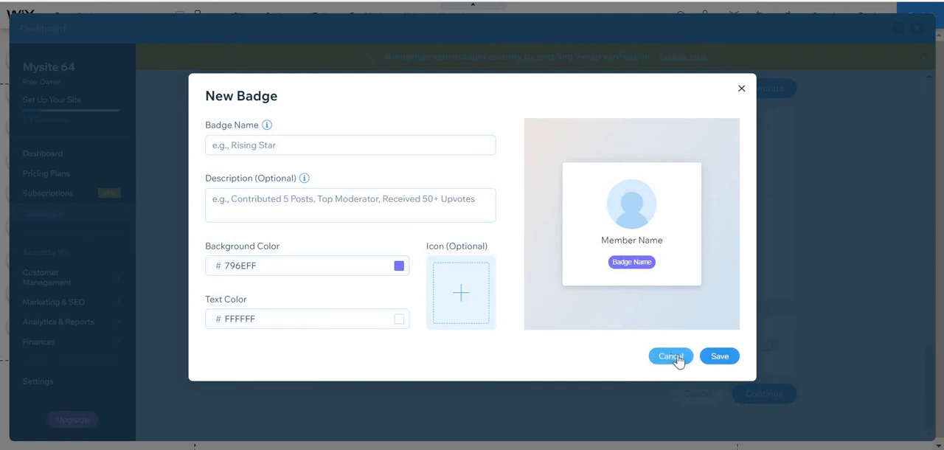
mouse_move(720, 365)
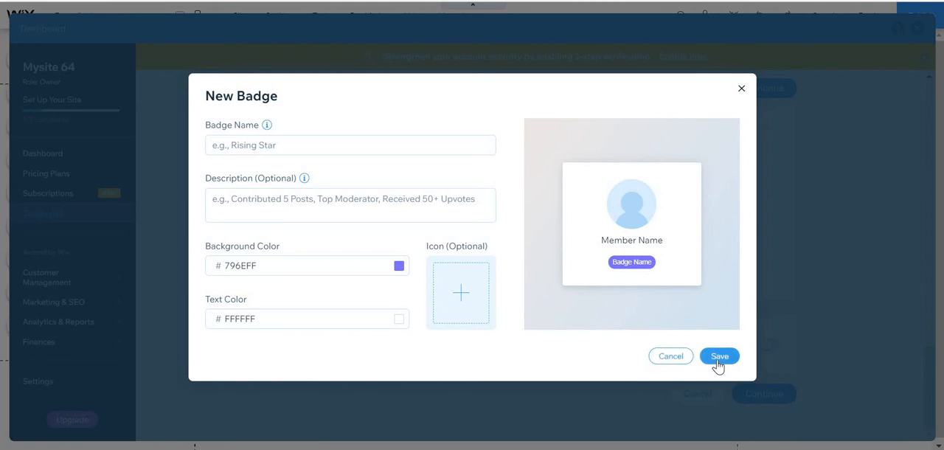
click(351, 144)
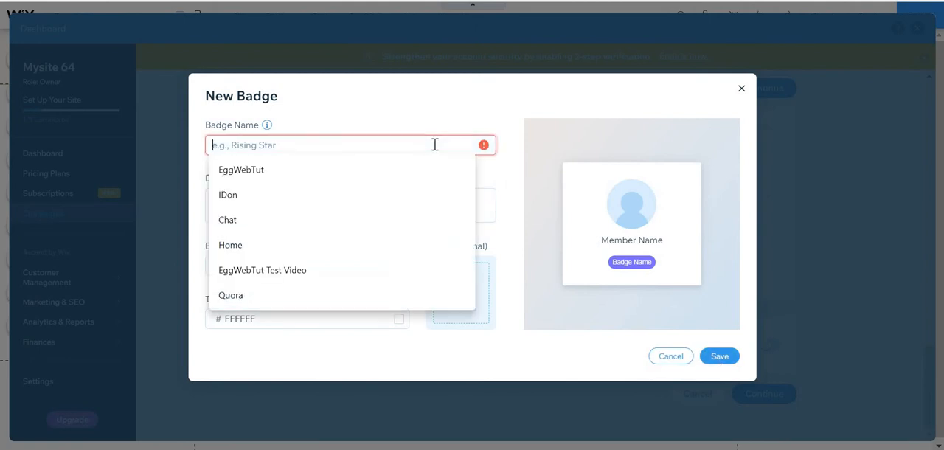
text(Esdvgrjkoewkrmn)
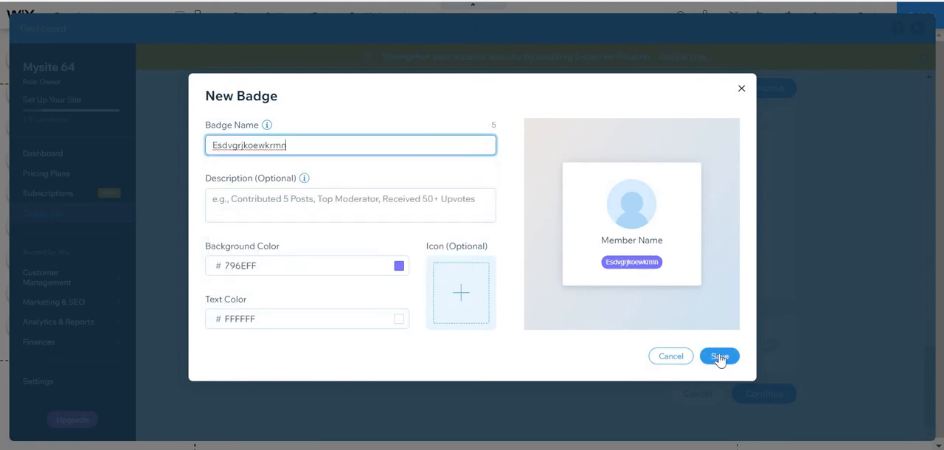
click(720, 355)
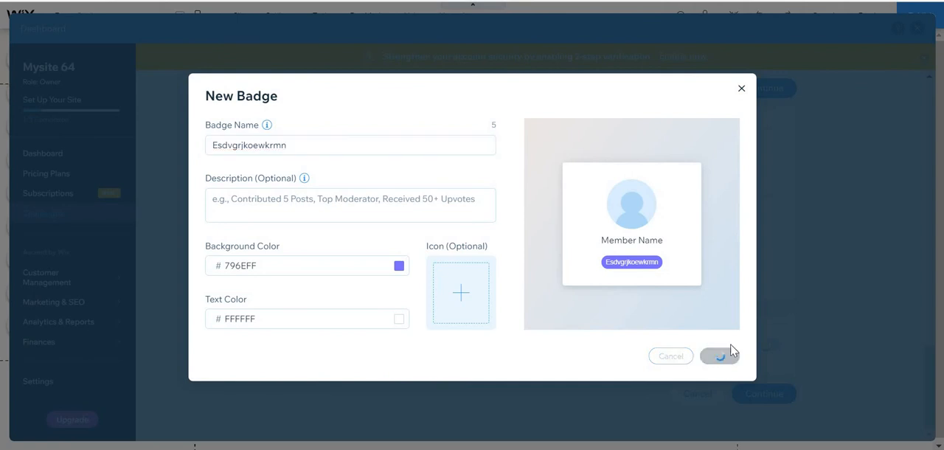
click(720, 356)
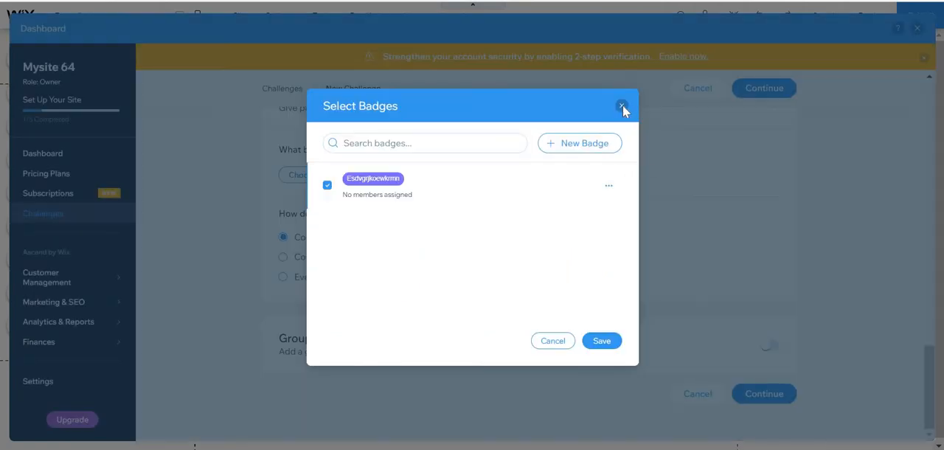
- Name the challenge 'e3 nbrwieofvnko' and set it to No Time Limit
click(622, 105)
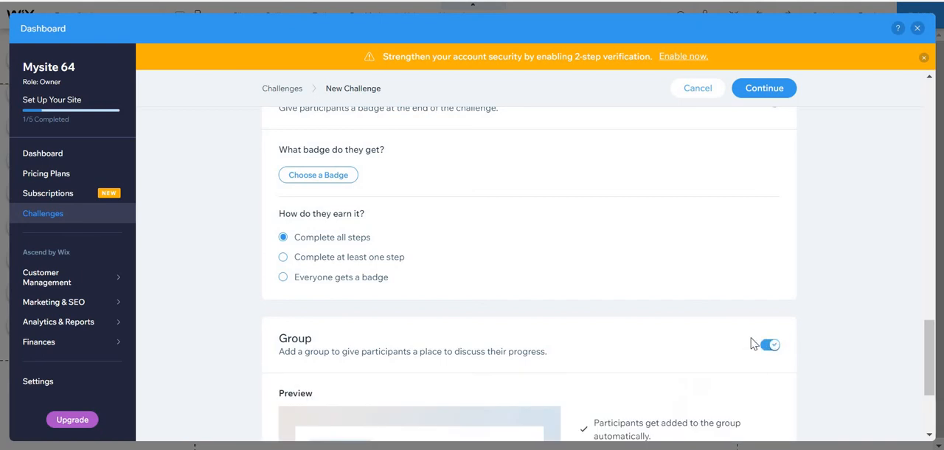
scroll(down, 3)
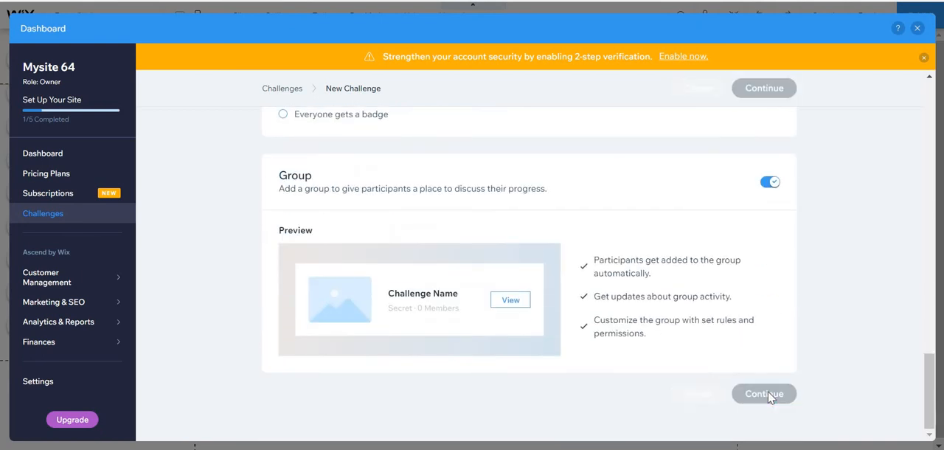
click(764, 393)
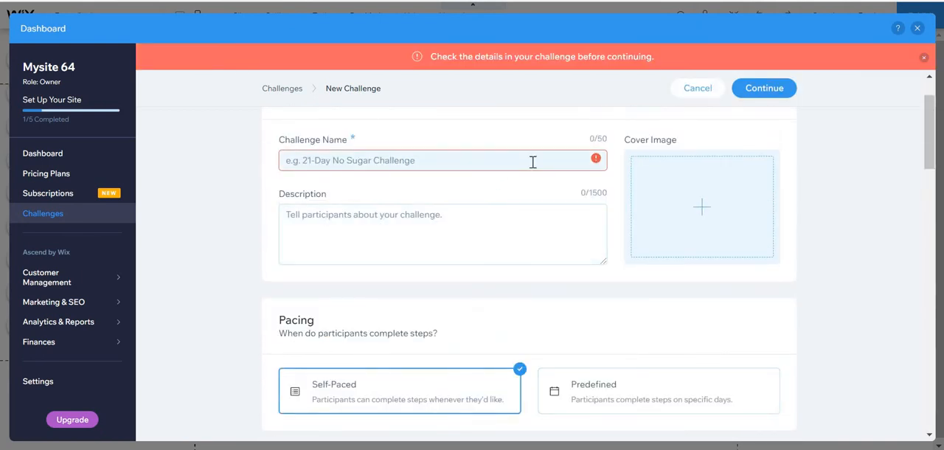
text(e3 nbrwieofvnko)
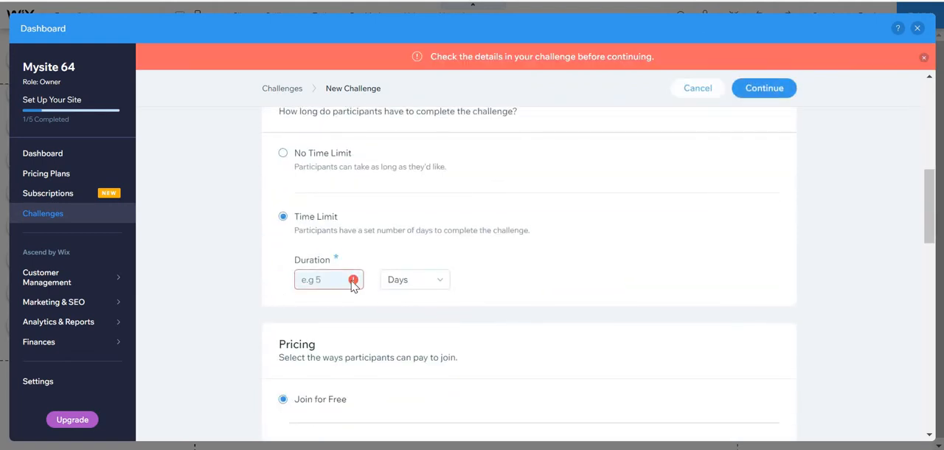
click(283, 153)
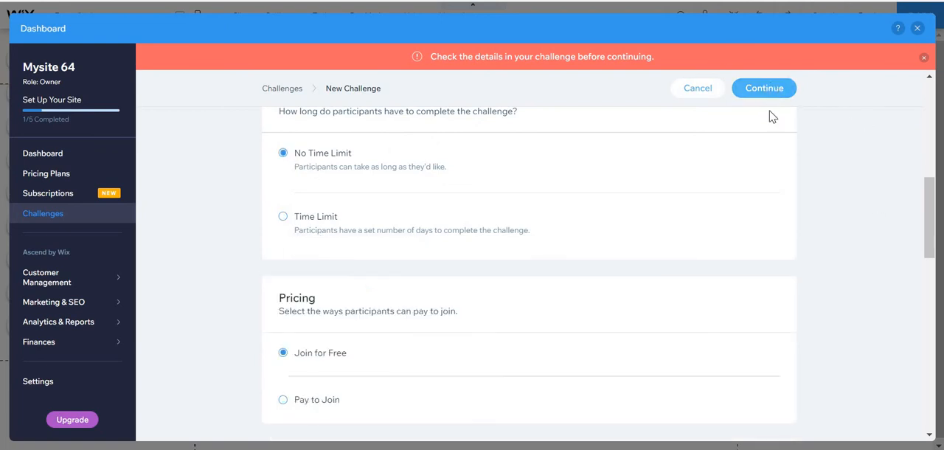
- Assign the new badge as the reward and continue creating the challenge
scroll(down, 3)
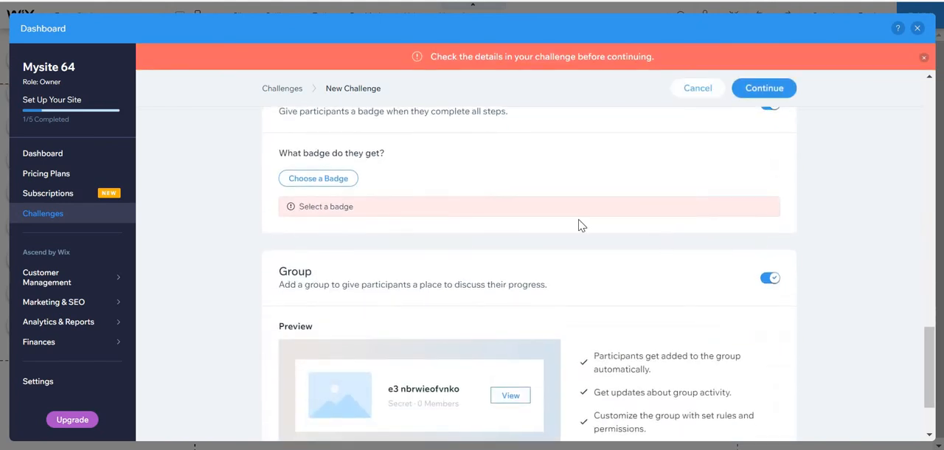
click(318, 179)
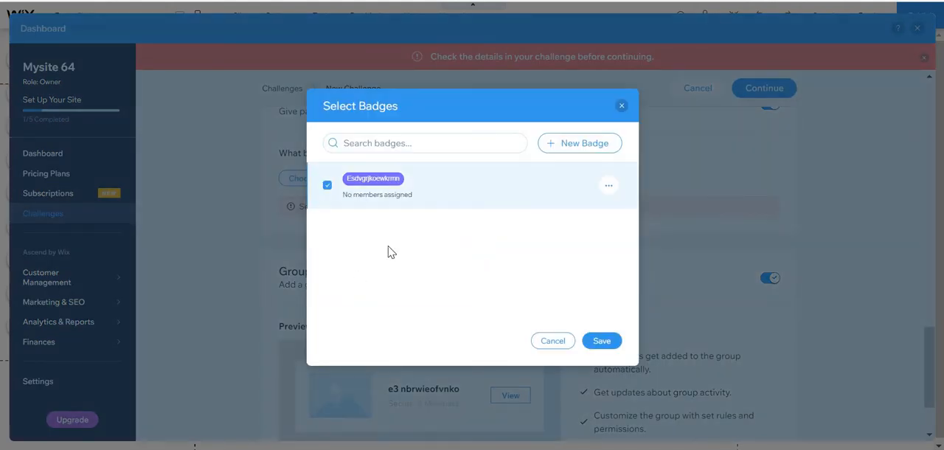
click(601, 340)
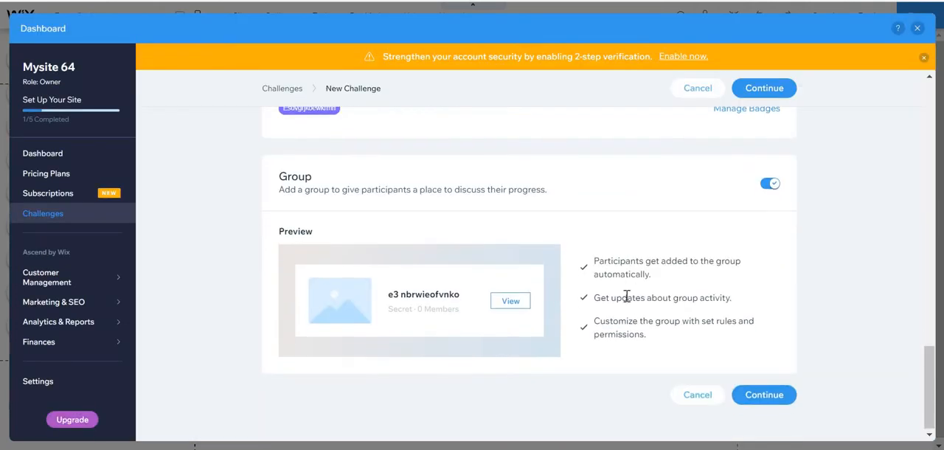
click(764, 395)
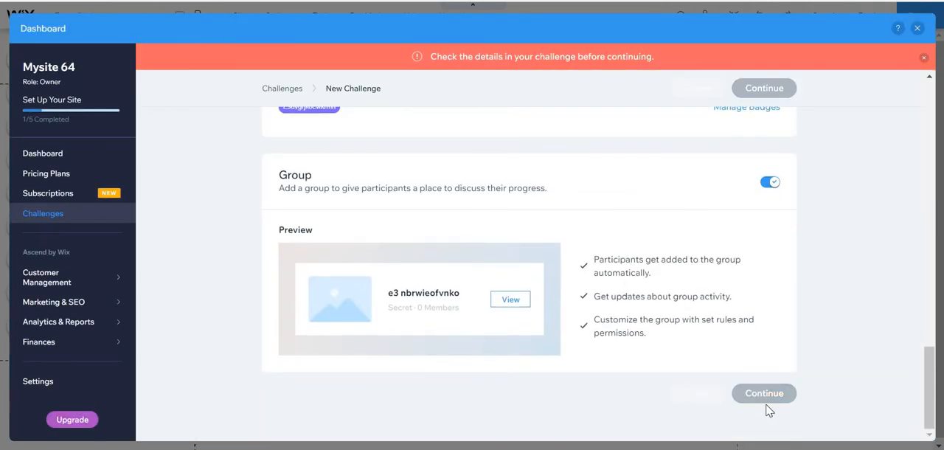
- Publish draft challenge 'e3 nbrwieofvnko', confirm, and review its Active details
click(764, 393)
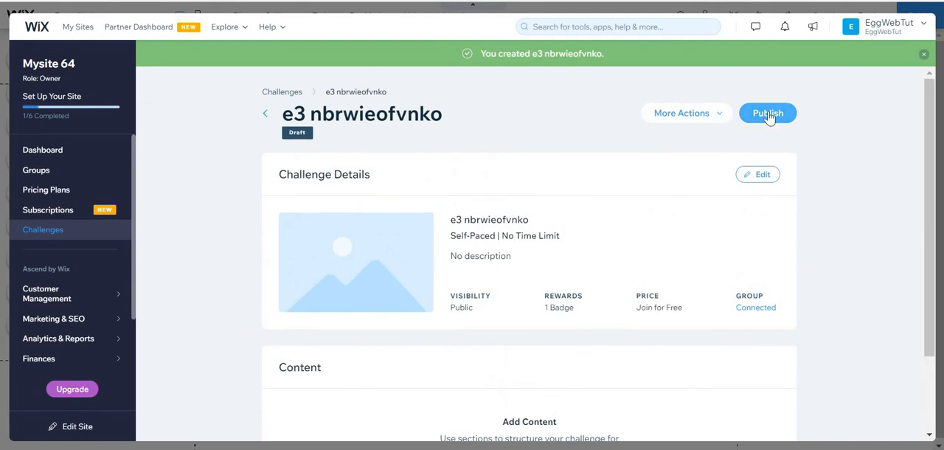
click(767, 113)
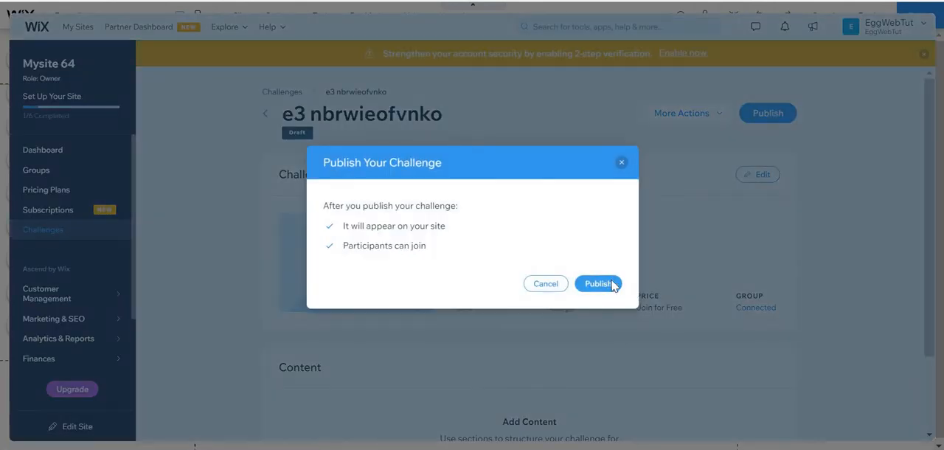
click(598, 284)
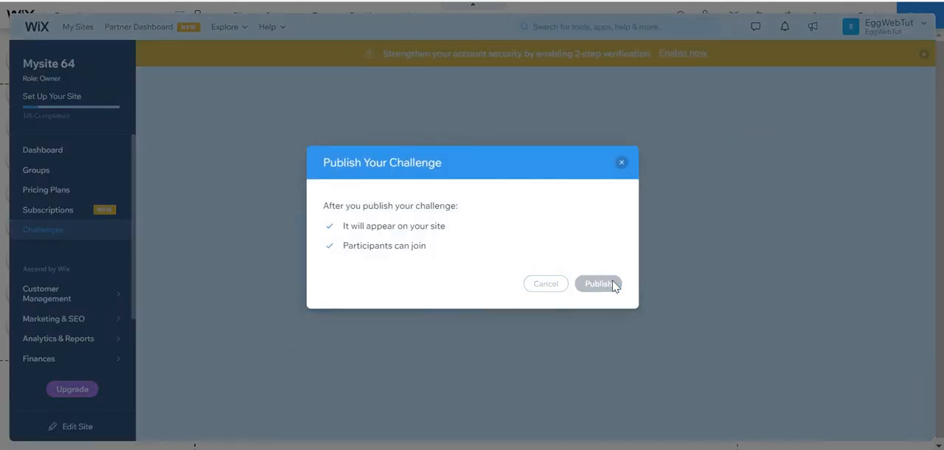
click(598, 284)
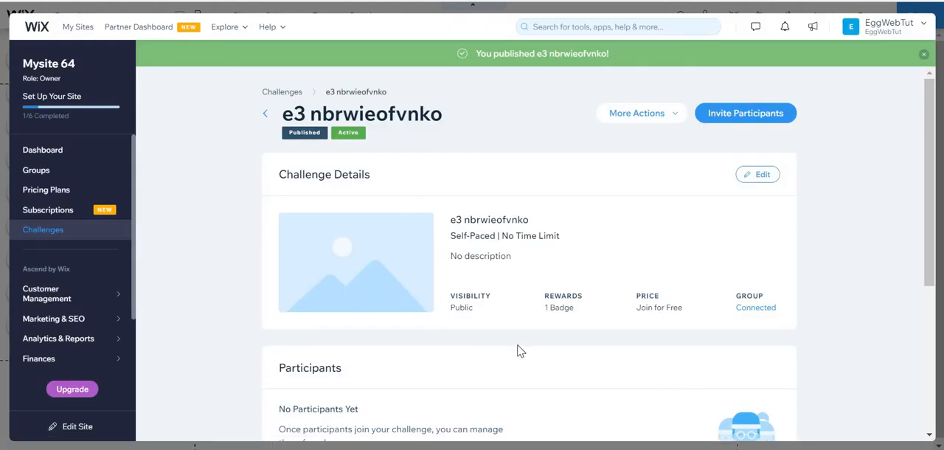
scroll(down, 3)
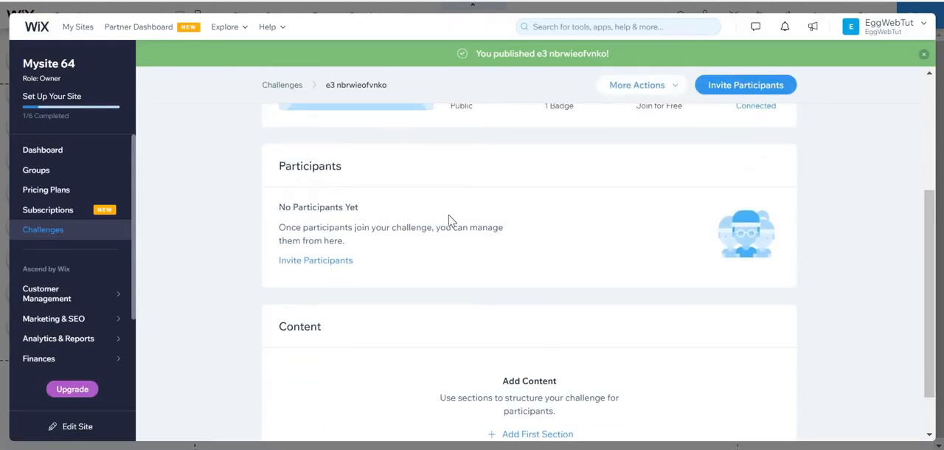
click(924, 53)
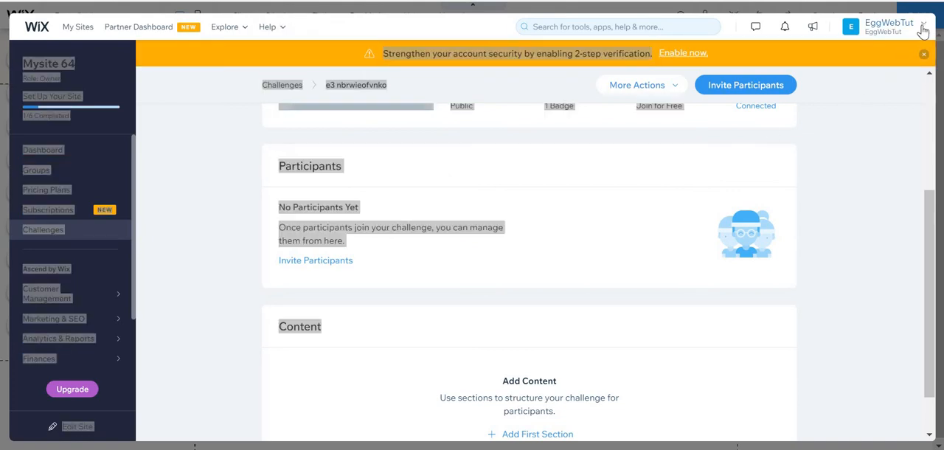
mouse_move(763, 64)
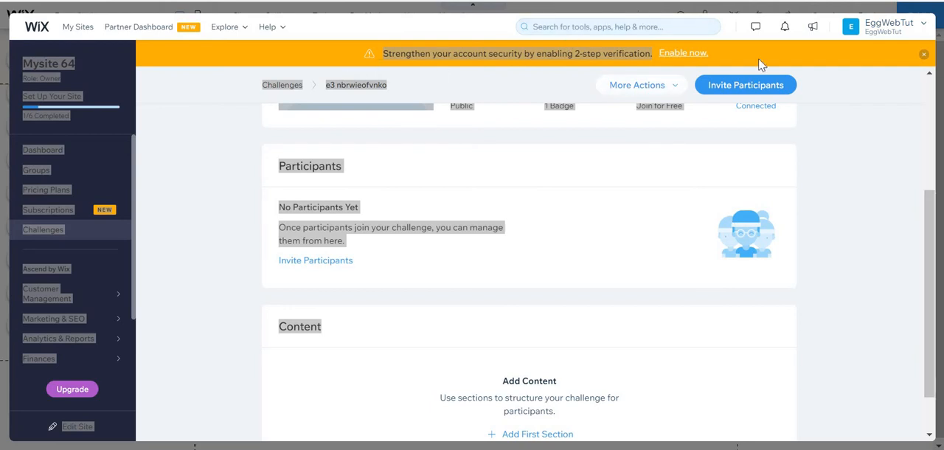
mouse_move(893, 27)
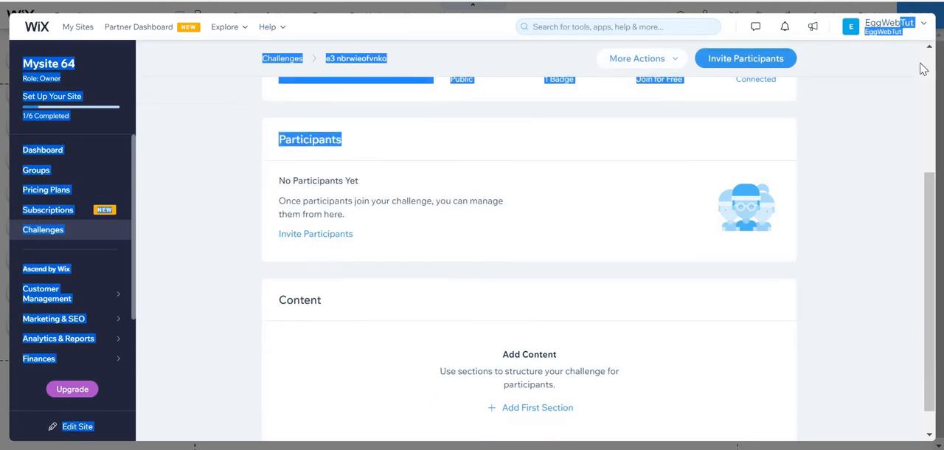
mouse_move(209, 153)
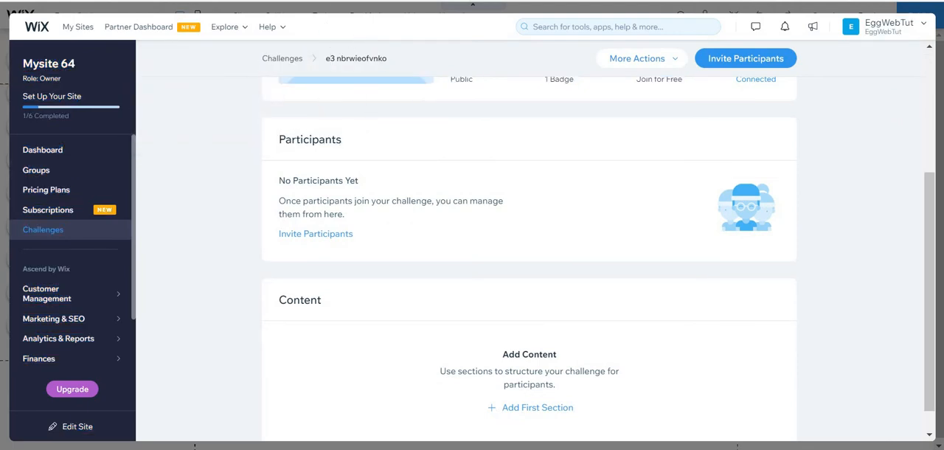
mouse_move(359, 230)
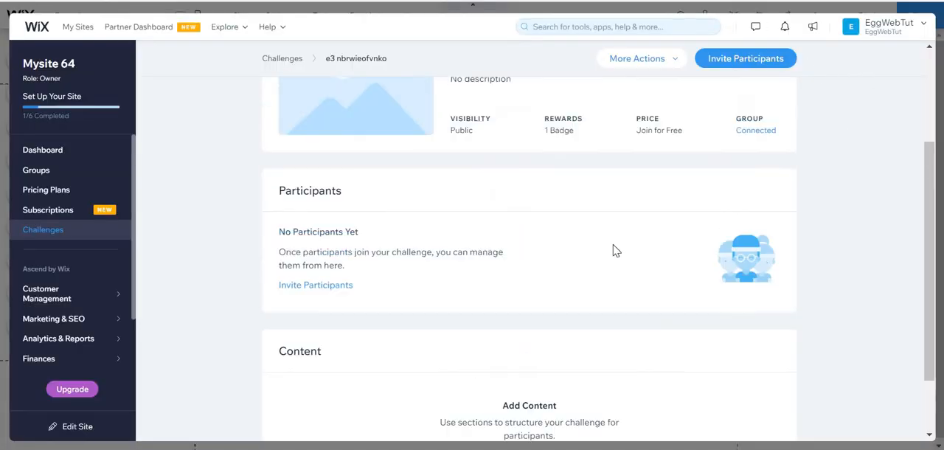
scroll(up, 3)
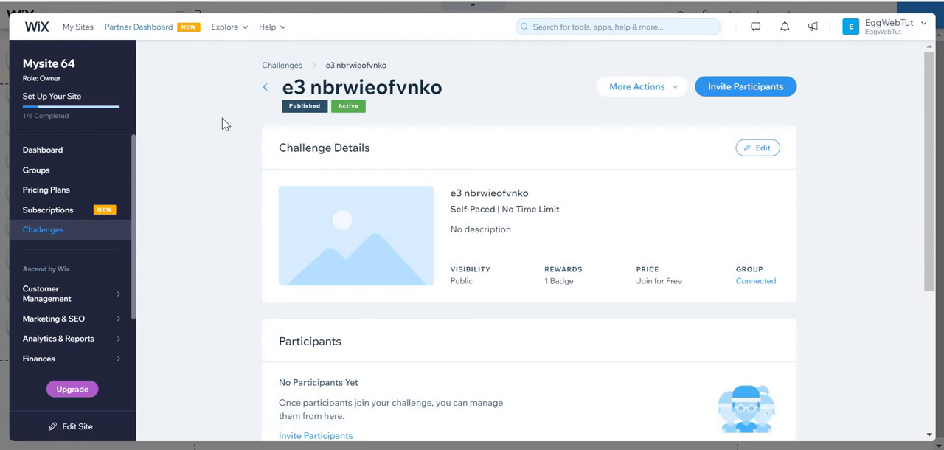
mouse_move(76, 426)
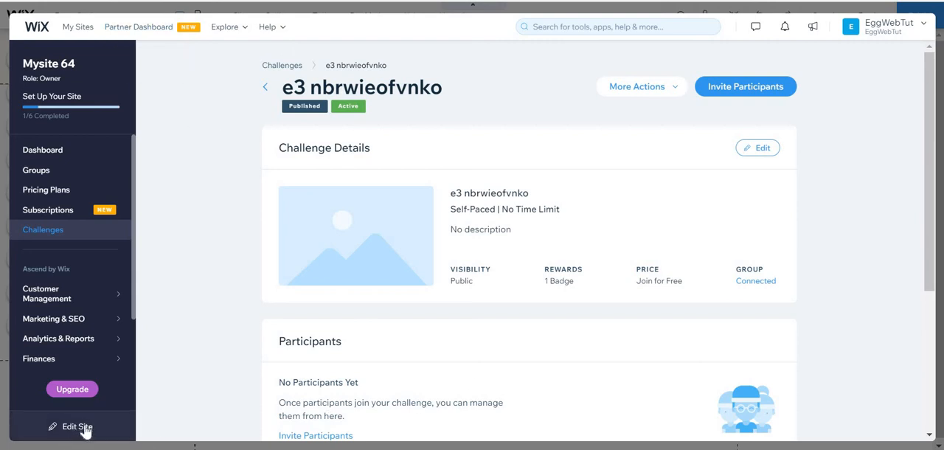
- Return to the editor and open the Challenges page from the Site Menu pages
click(76, 426)
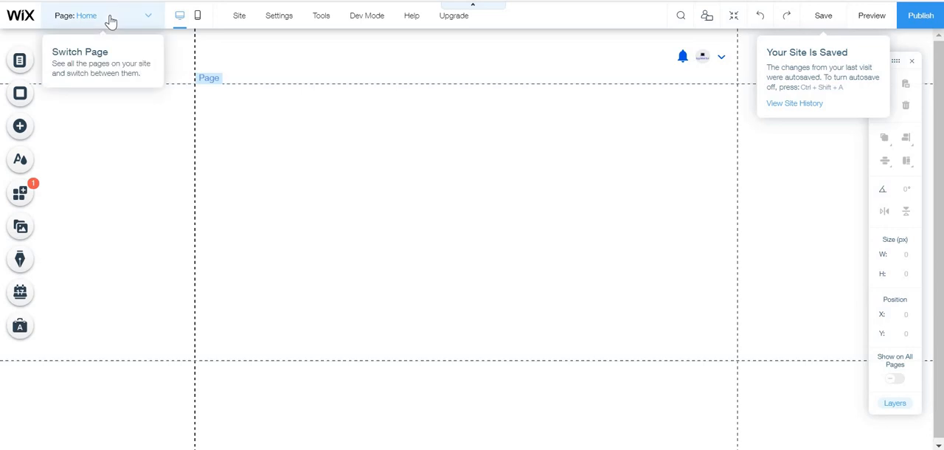
click(111, 16)
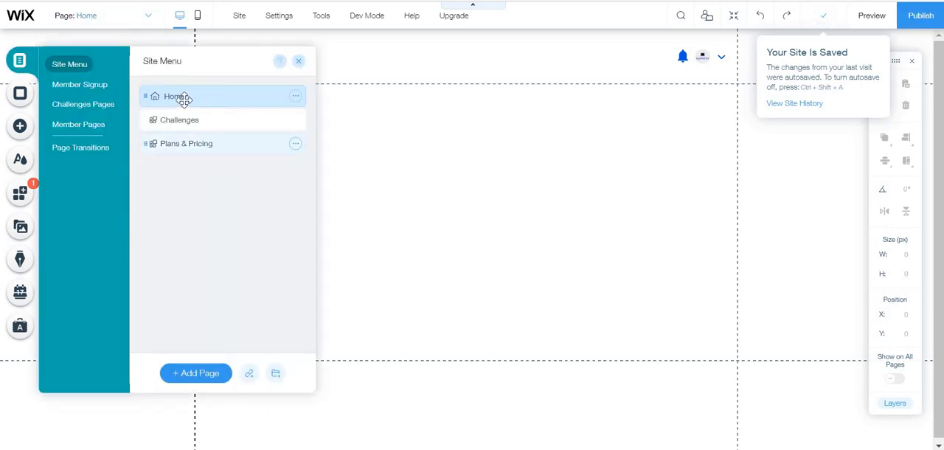
click(279, 15)
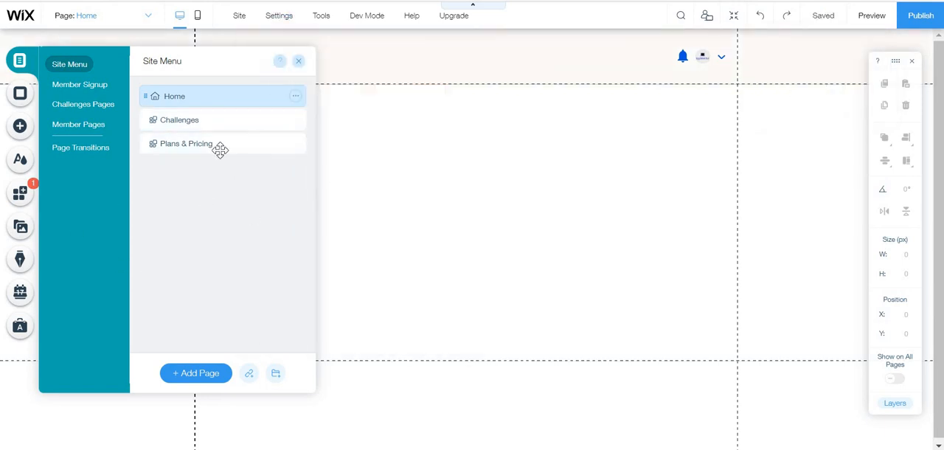
mouse_move(323, 167)
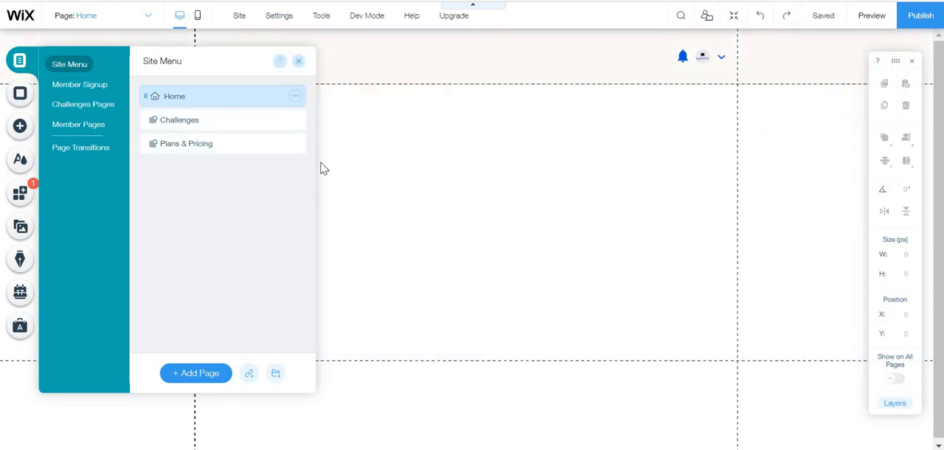
mouse_move(262, 98)
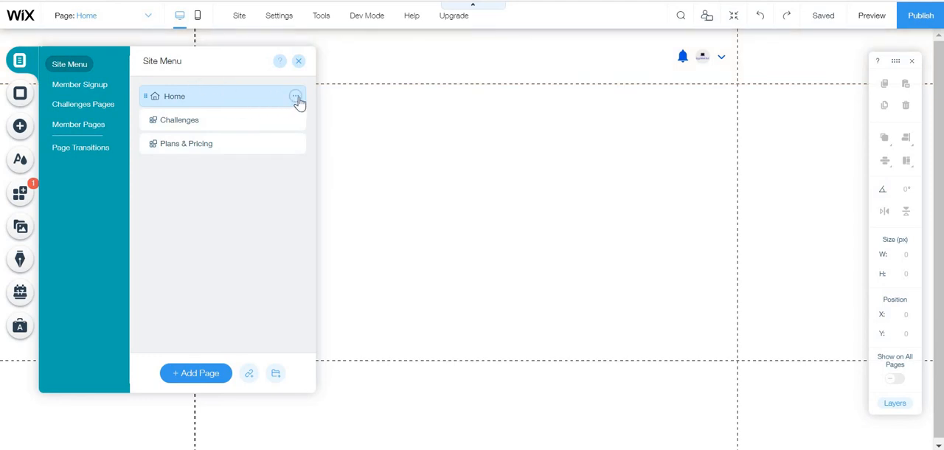
mouse_move(319, 102)
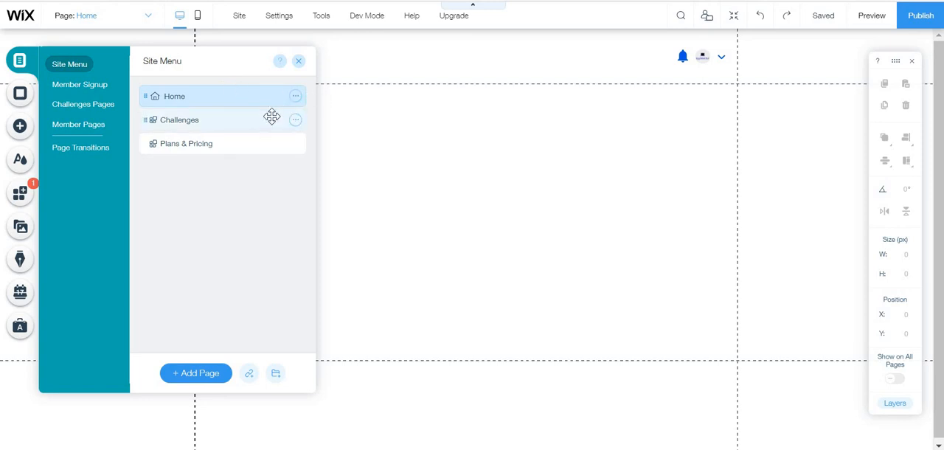
click(180, 119)
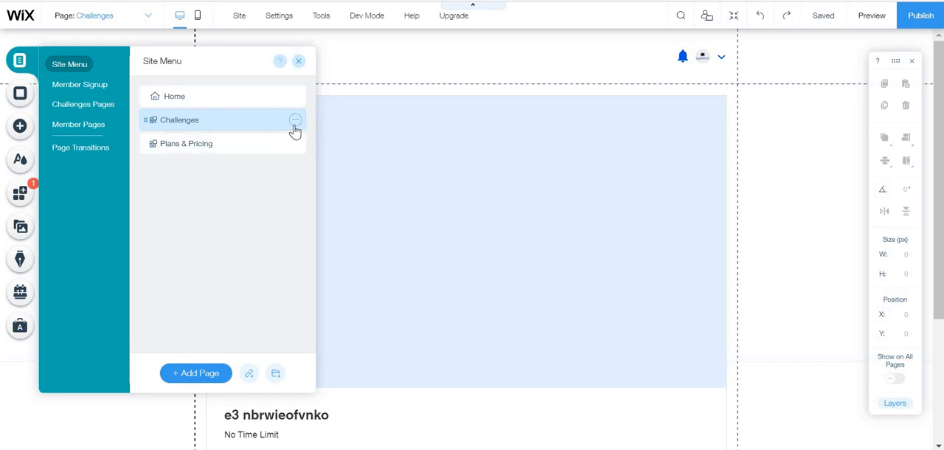
- Delete the Home page through its options menu and confirm
click(295, 120)
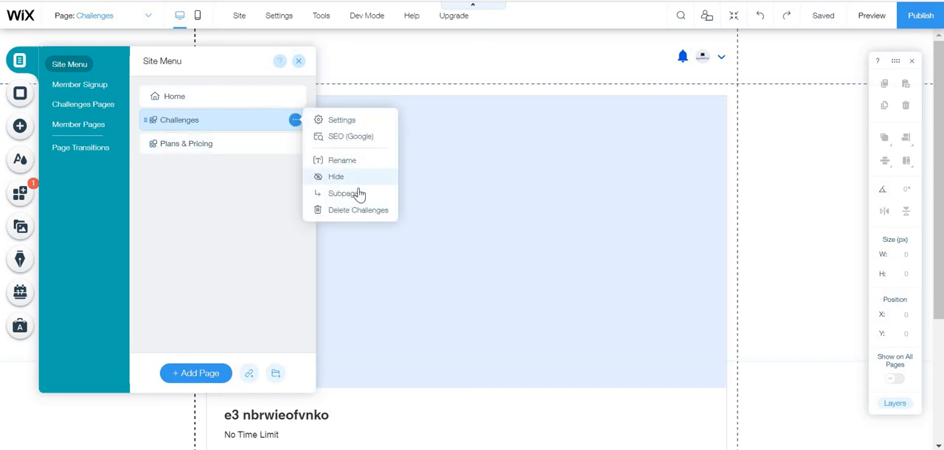
mouse_move(389, 159)
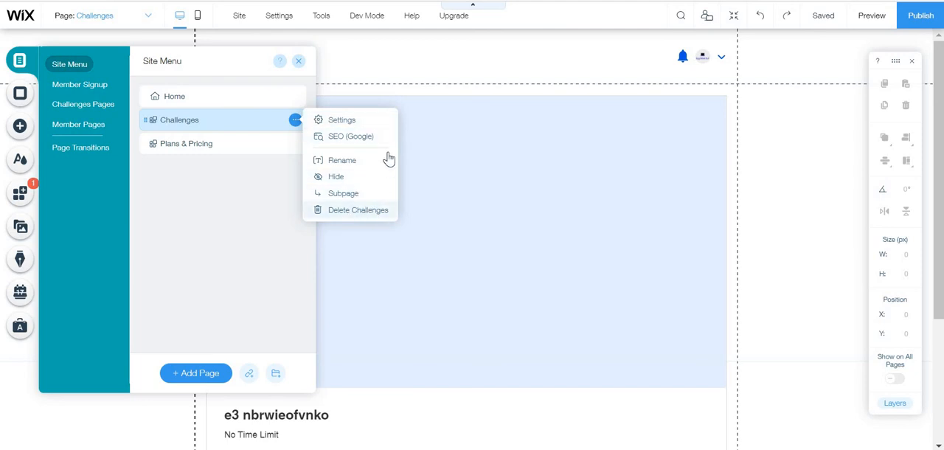
mouse_move(232, 226)
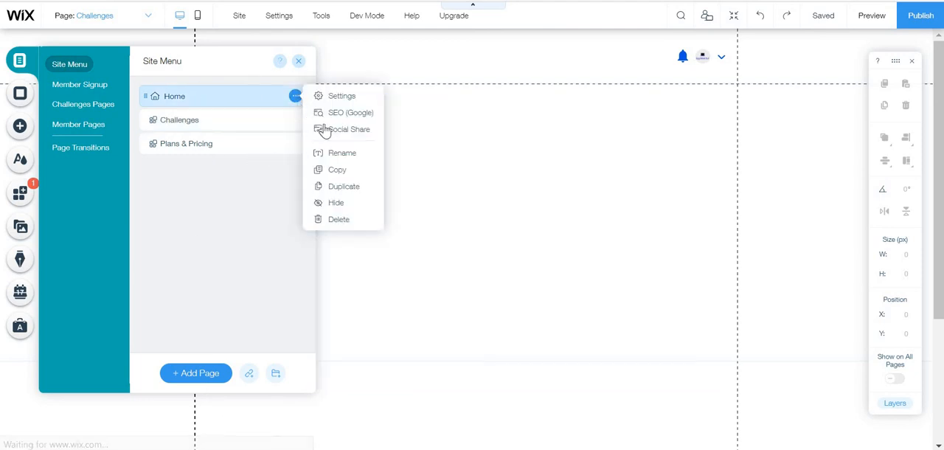
click(339, 219)
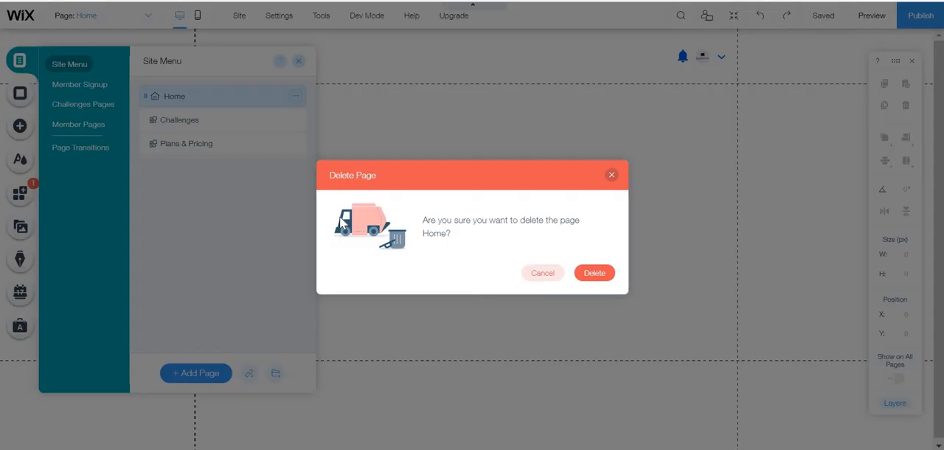
click(595, 272)
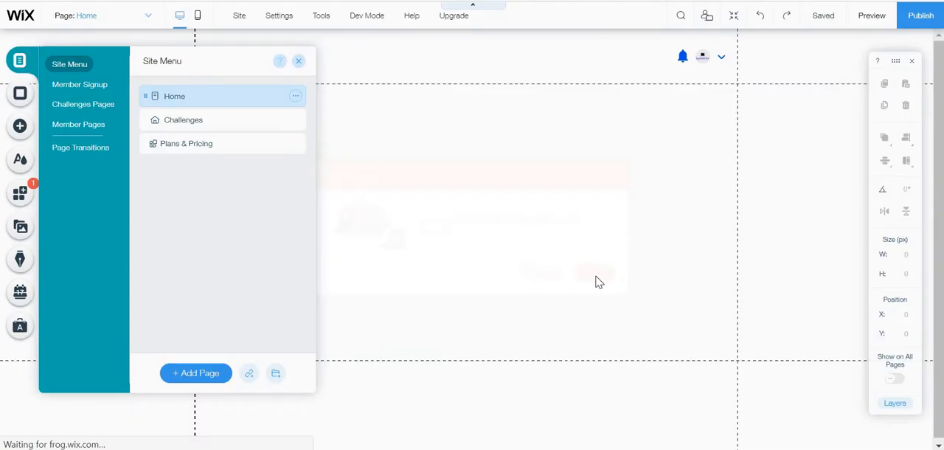
- Go back to the Site Menu pages and open Plans & Pricing
click(82, 104)
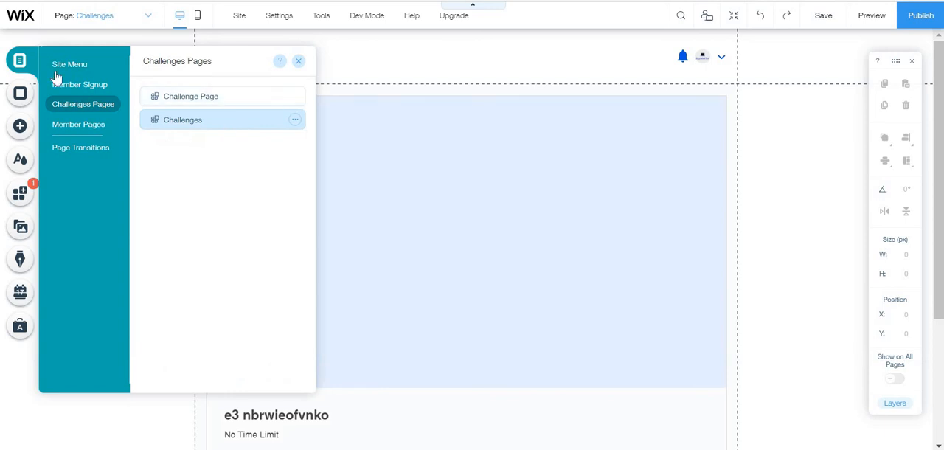
click(69, 65)
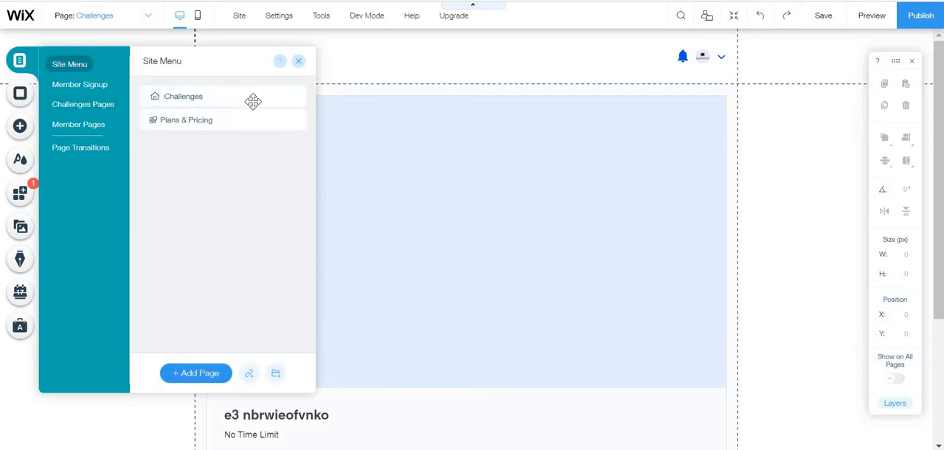
click(186, 120)
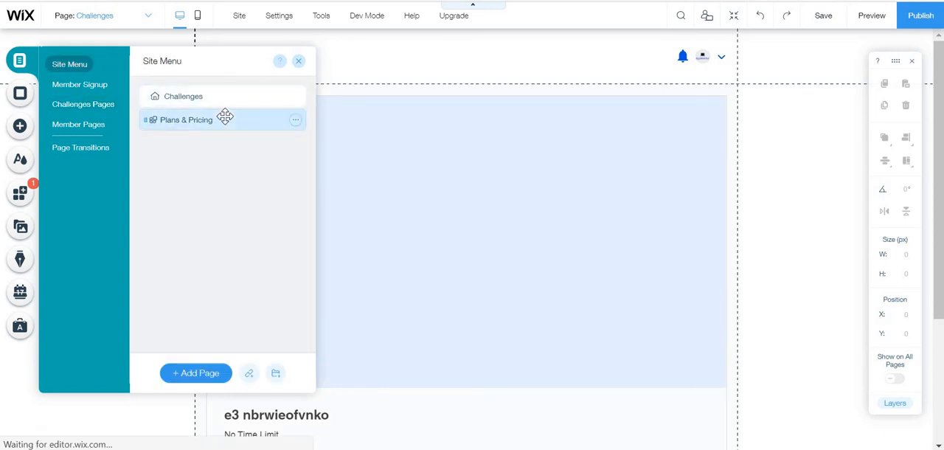
click(185, 119)
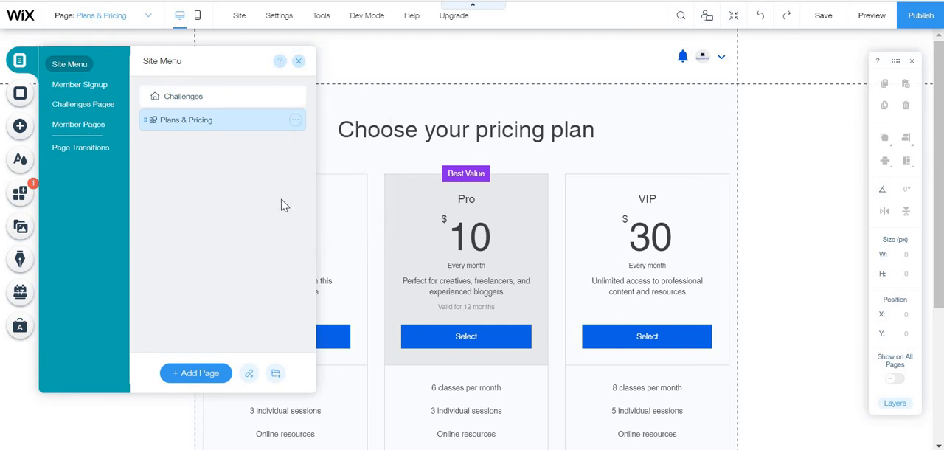
- Open Member Signup Form (Default) settings and keep the Default Form selected
click(80, 84)
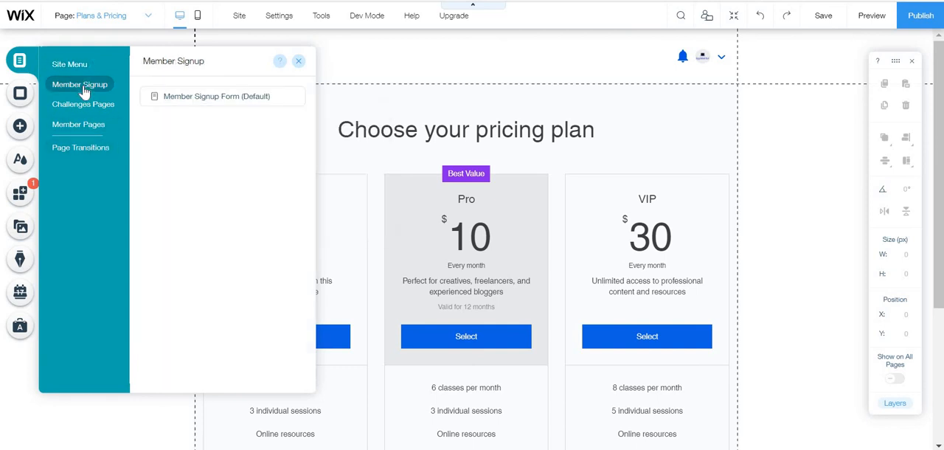
click(216, 96)
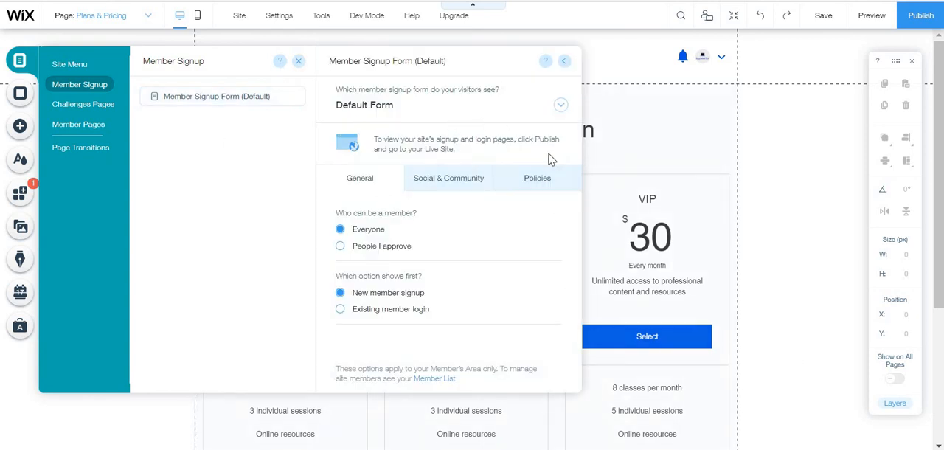
click(561, 105)
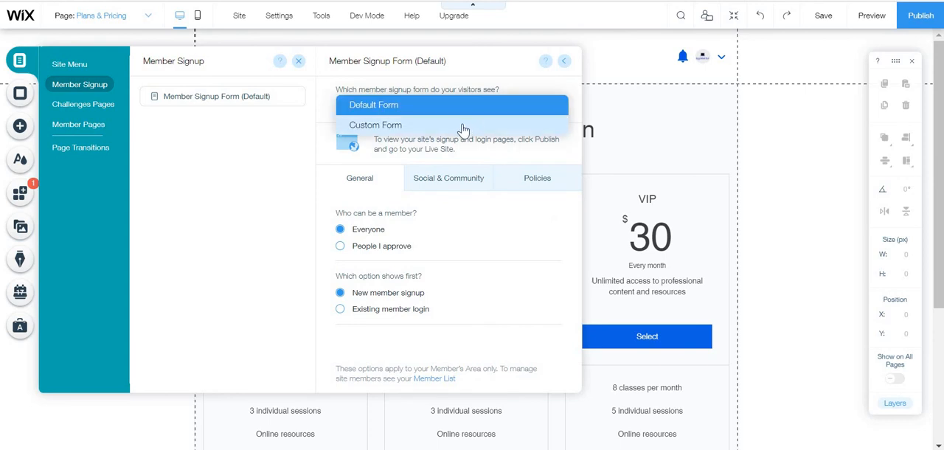
click(373, 104)
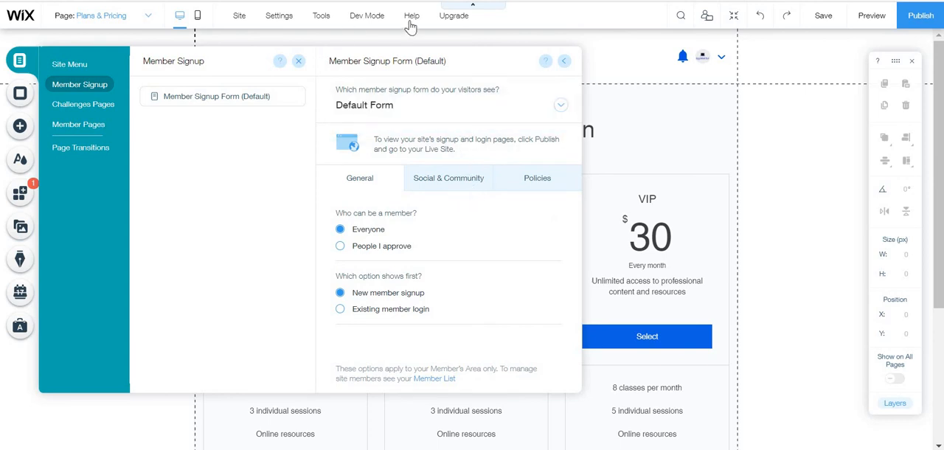
- Turn on Dev Mode and dismiss the Welcome to Corvid dialog
click(367, 15)
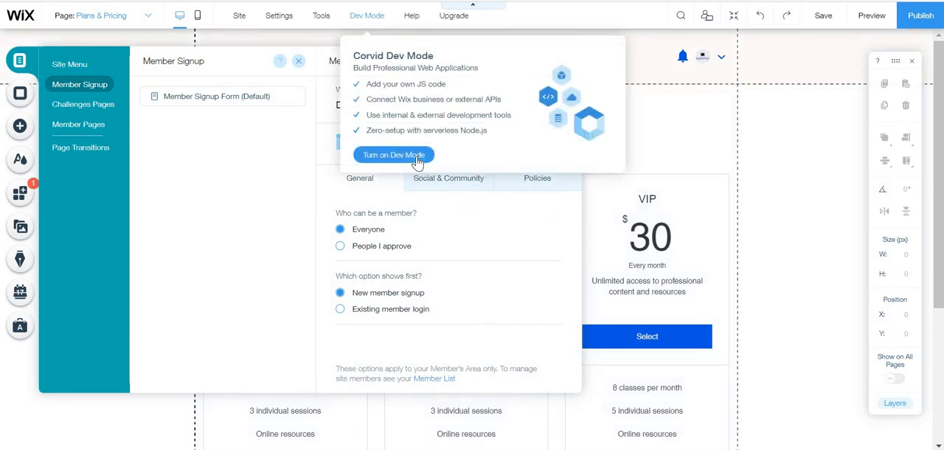
click(394, 155)
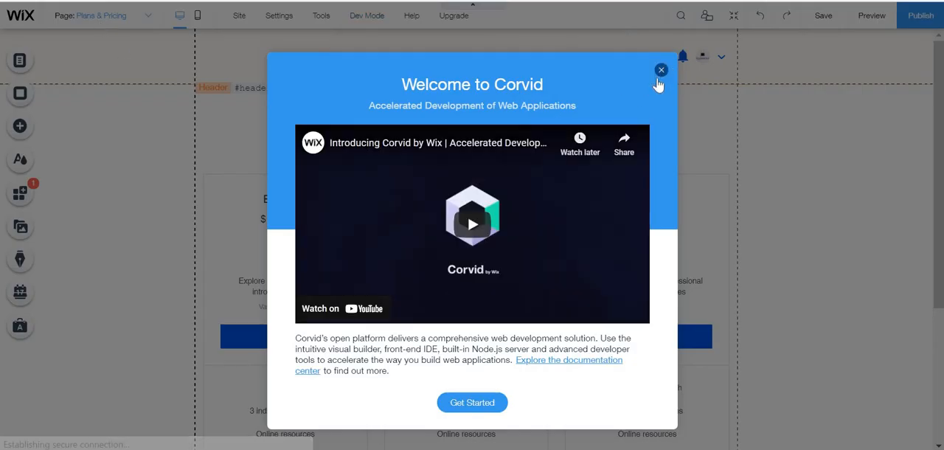
click(661, 70)
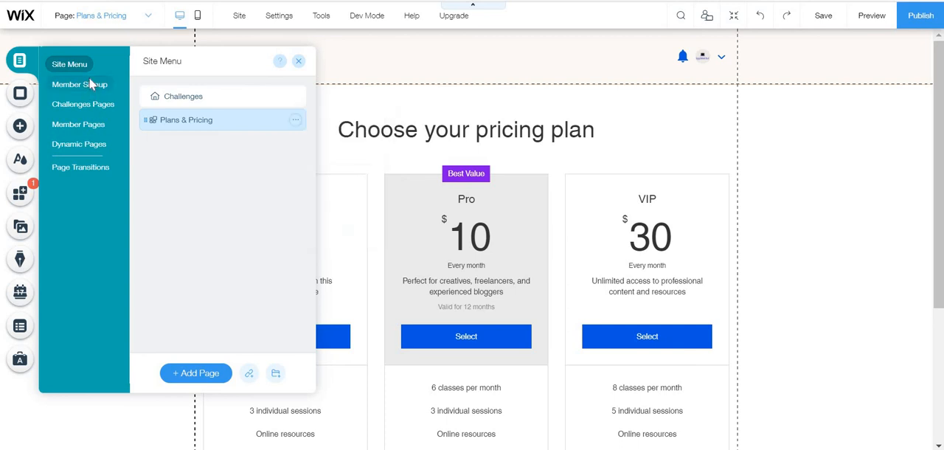
click(366, 15)
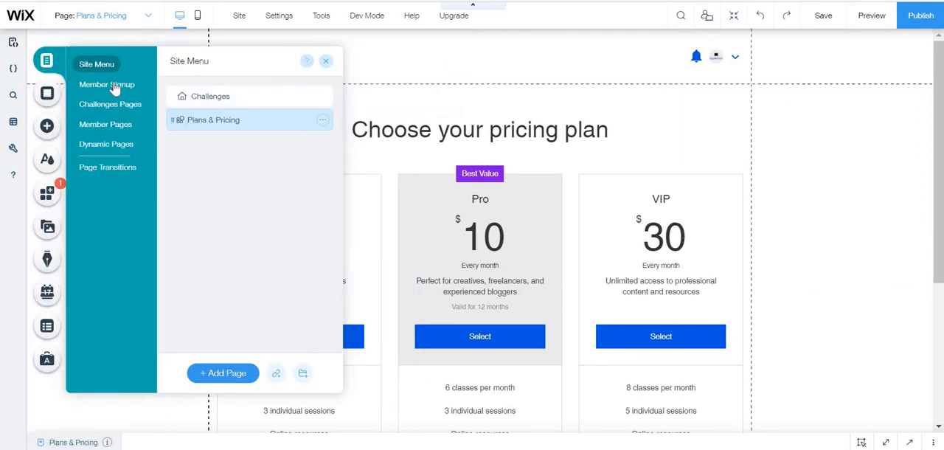
- Keep the Default signup form, leaving Google and Facebook login enabled and policy links off
click(107, 84)
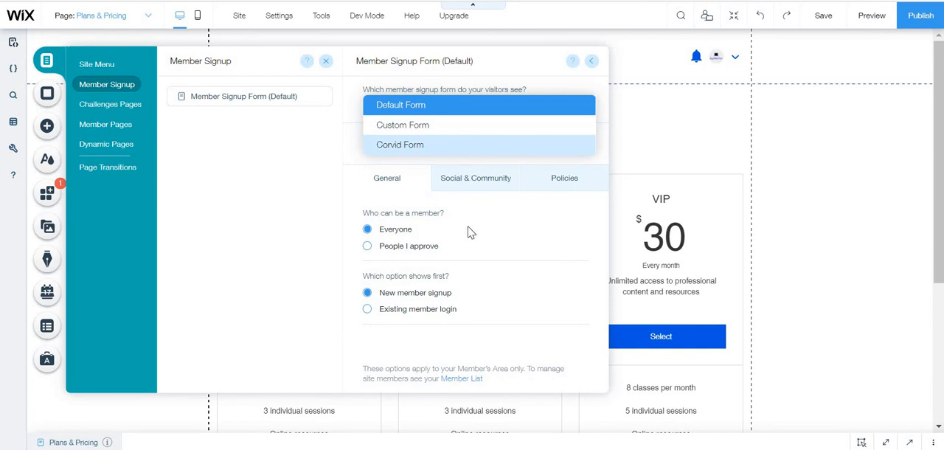
click(400, 104)
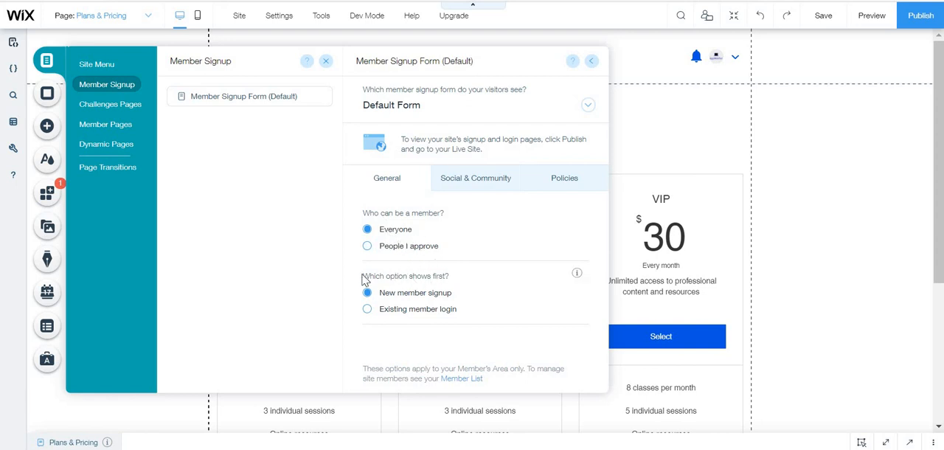
mouse_move(506, 281)
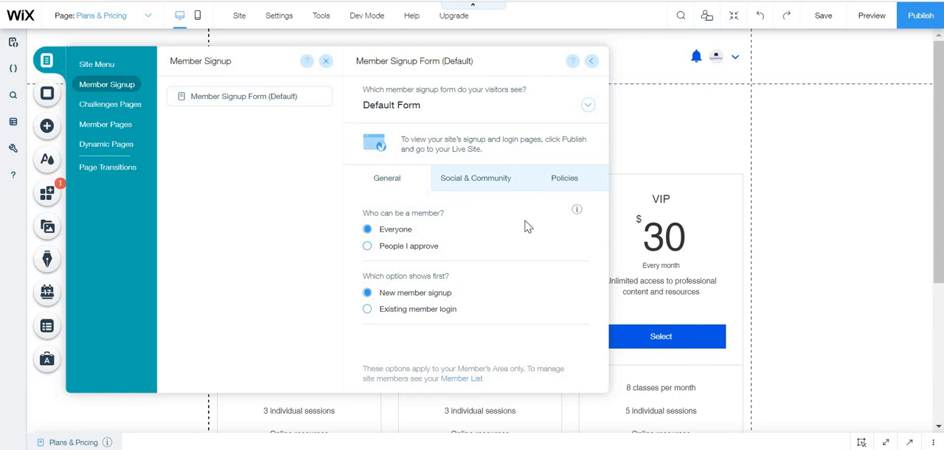
mouse_move(516, 256)
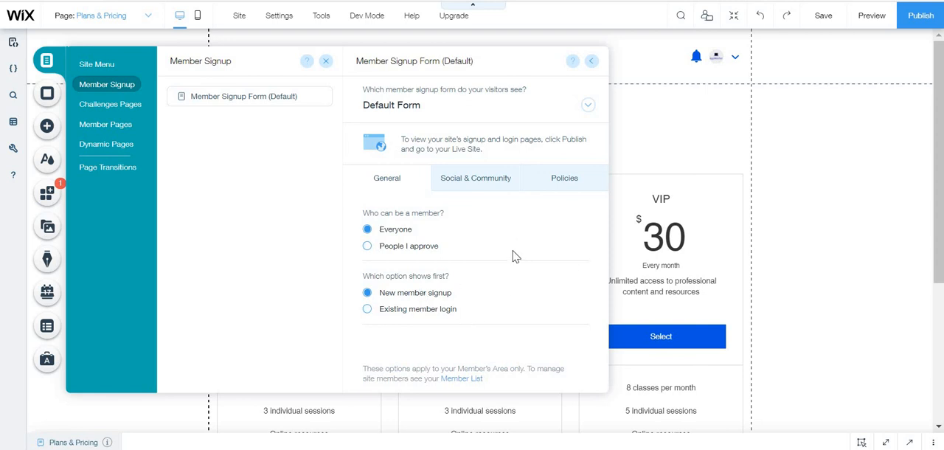
click(476, 178)
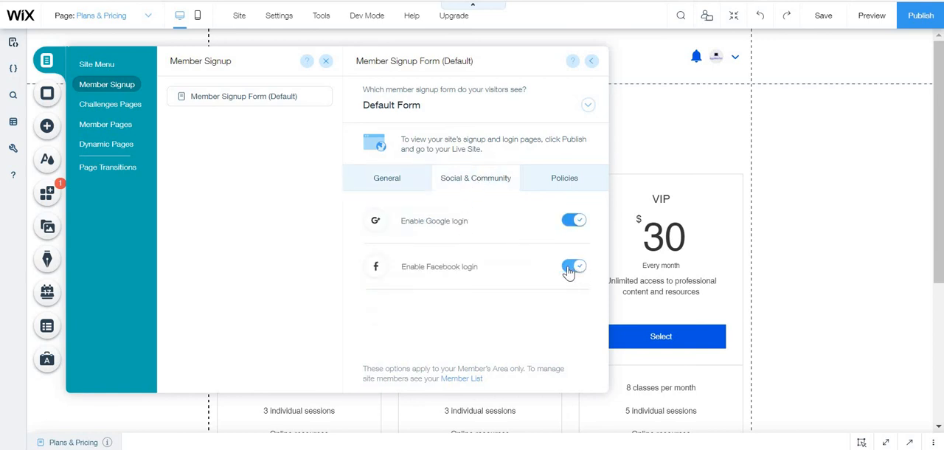
click(574, 267)
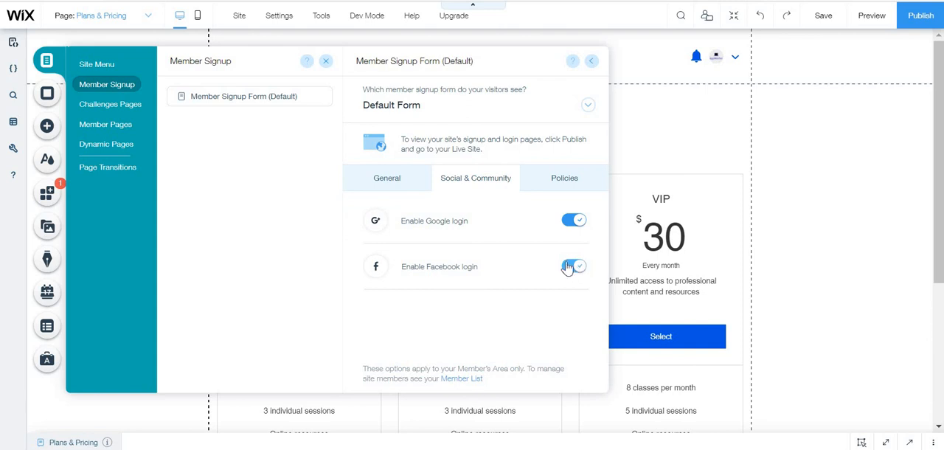
click(574, 267)
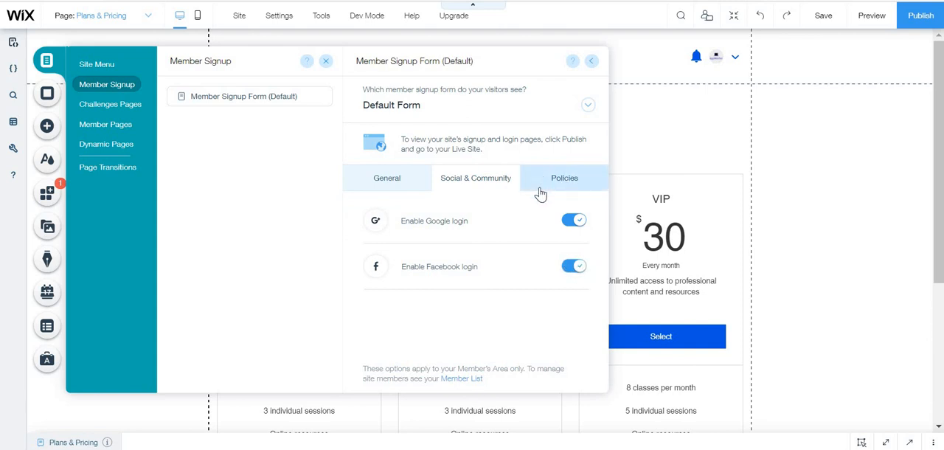
click(565, 178)
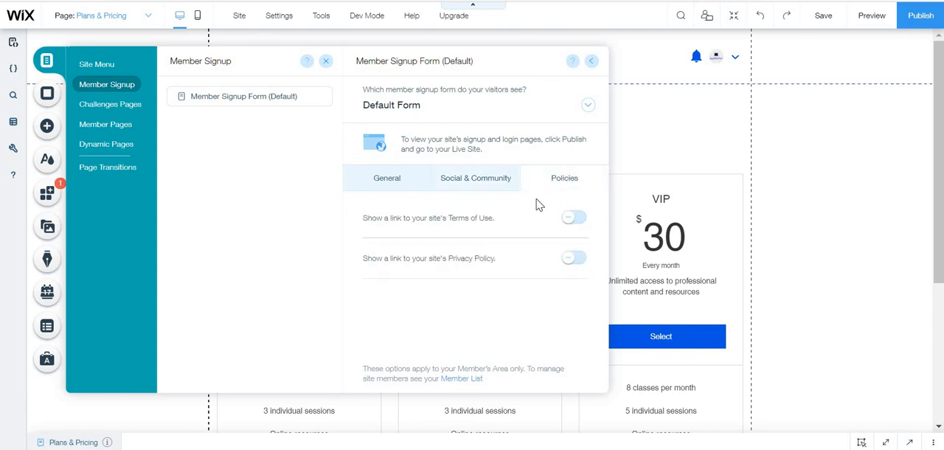
mouse_move(486, 242)
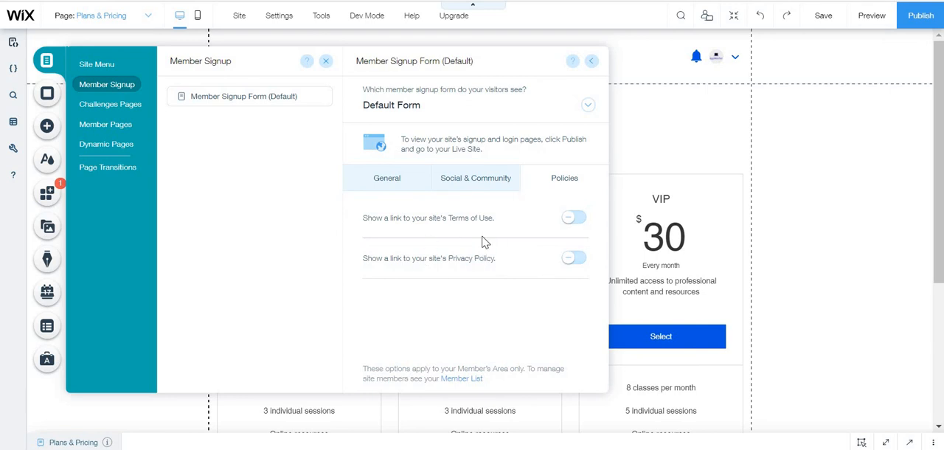
mouse_move(619, 135)
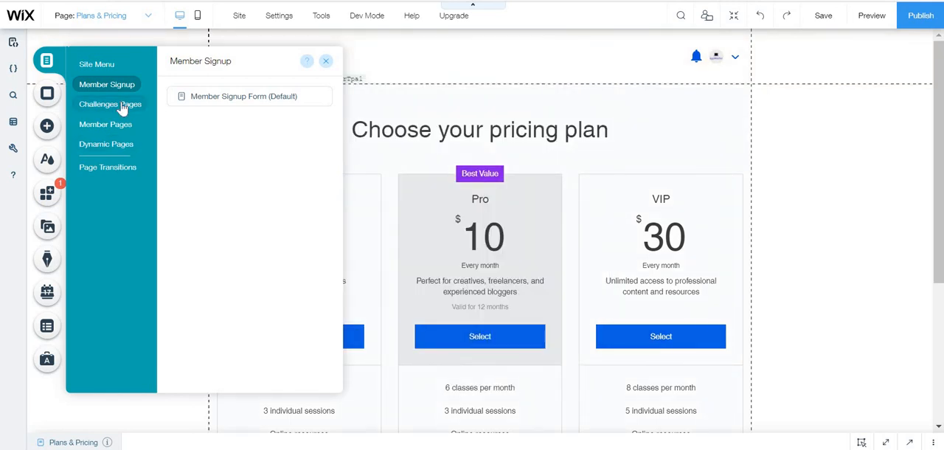
- Open the e3 nbrwieofvnko Challenge Page for editing from Challenges Pages, also browsing Member Pages
click(110, 104)
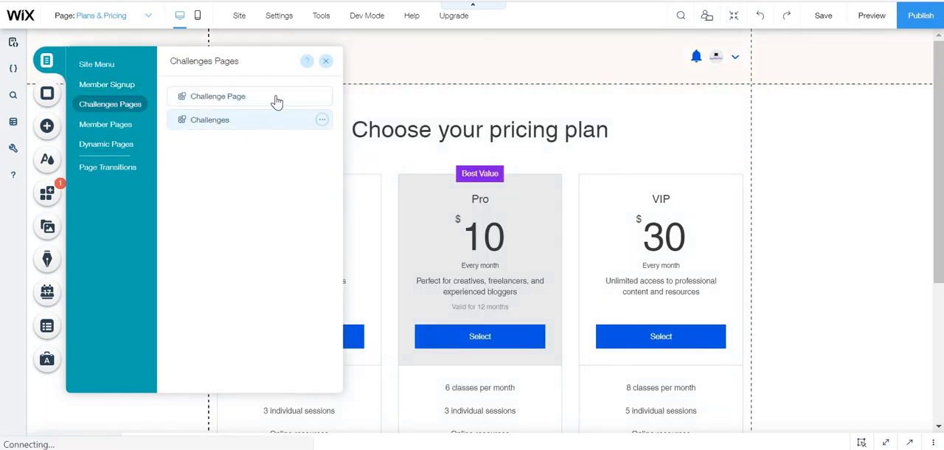
click(210, 120)
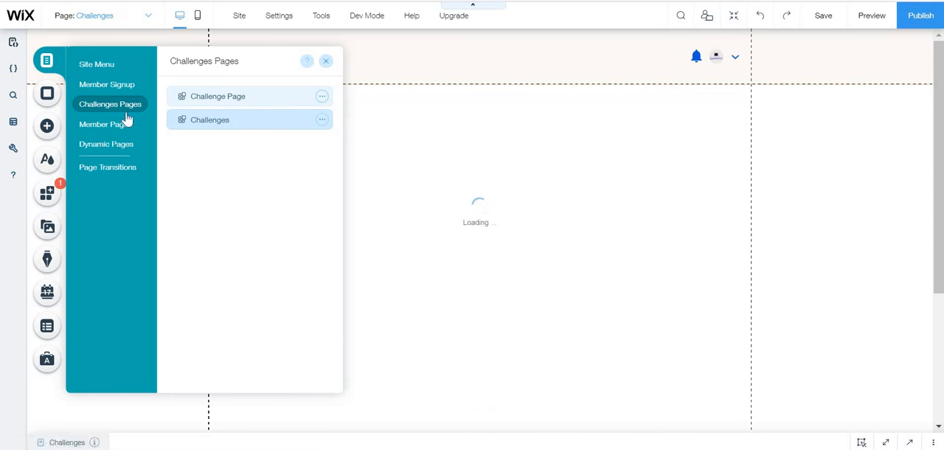
click(105, 124)
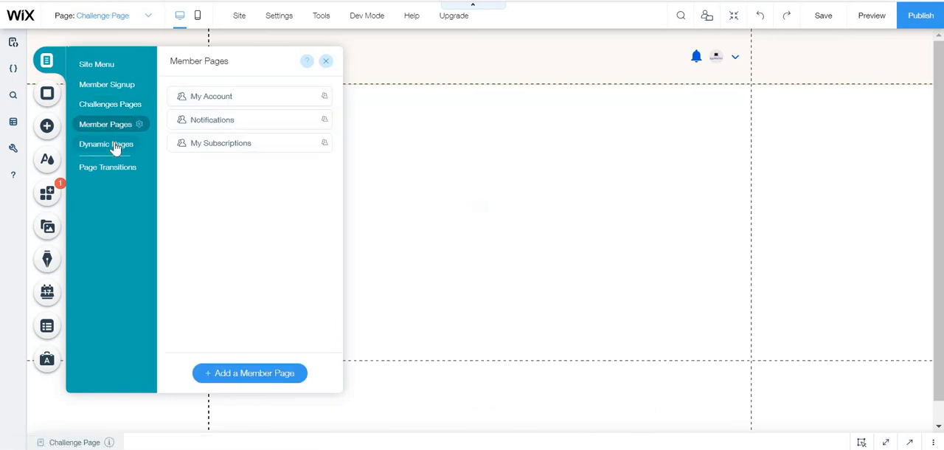
click(106, 144)
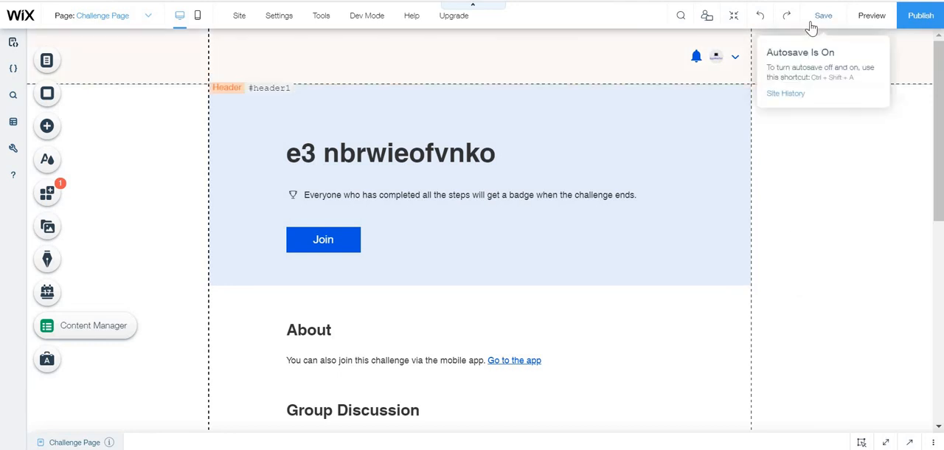
- Save and publish the site, then view the live wixsite.com site
click(823, 15)
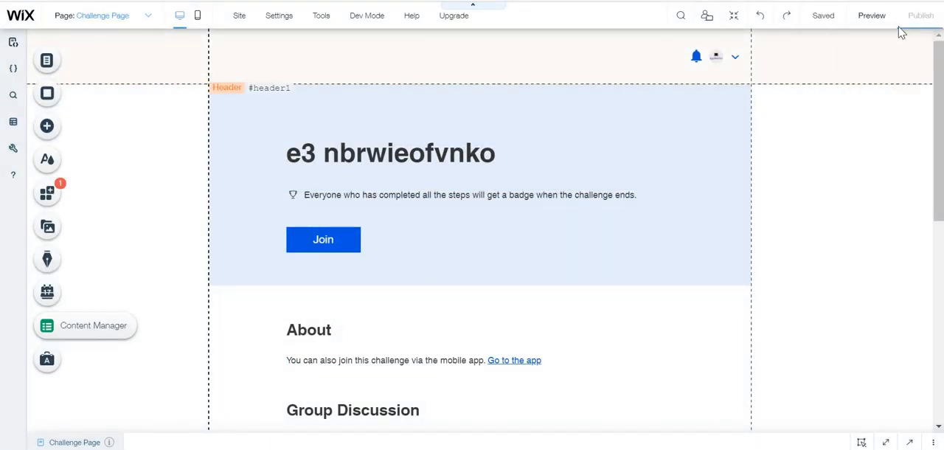
click(921, 14)
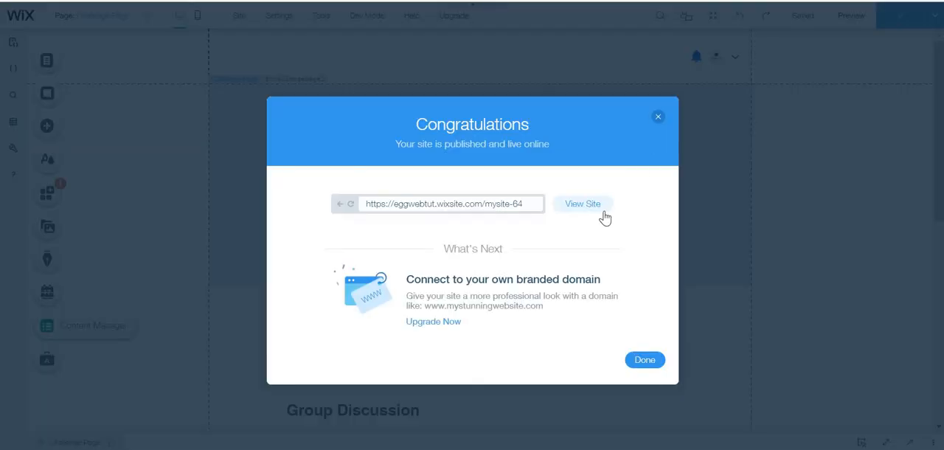
click(583, 203)
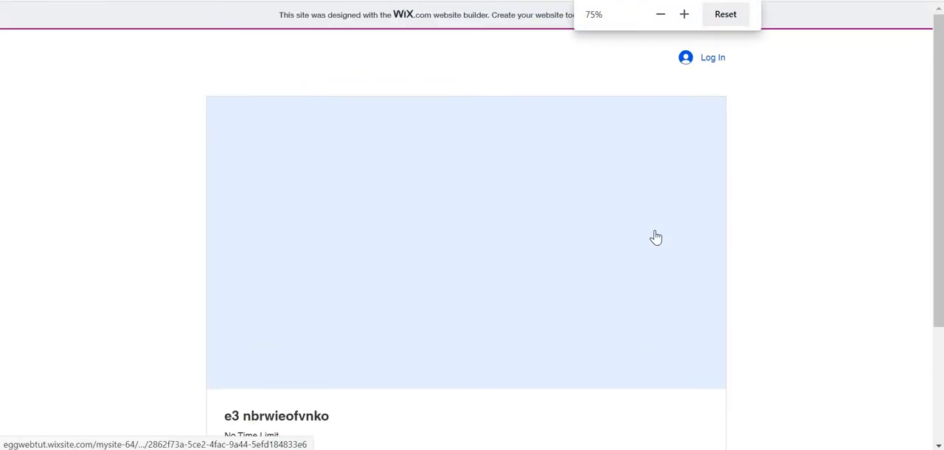
- Open the free e3 nbrwieofvnko challenge on the live site and join it, reaching Log In
scroll(down, 3)
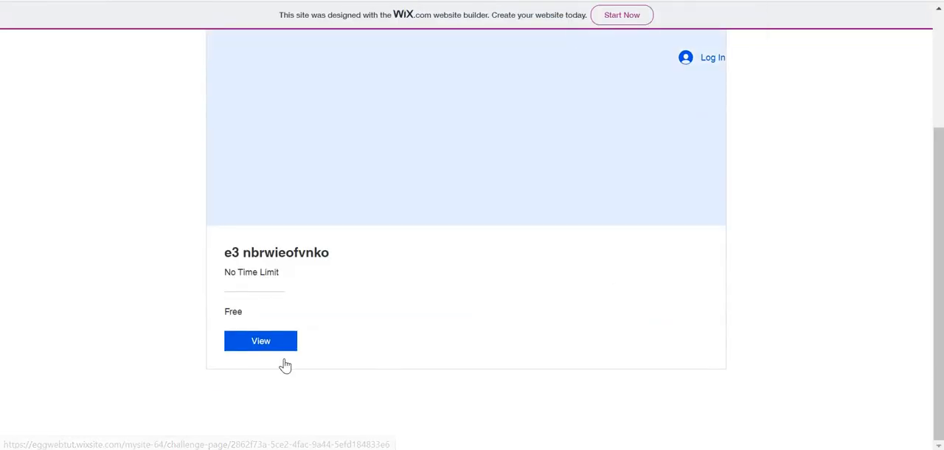
click(260, 341)
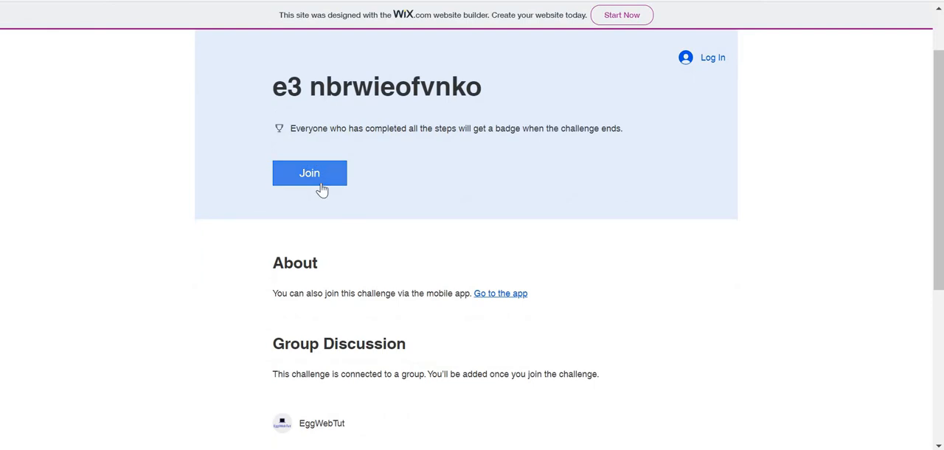
click(309, 173)
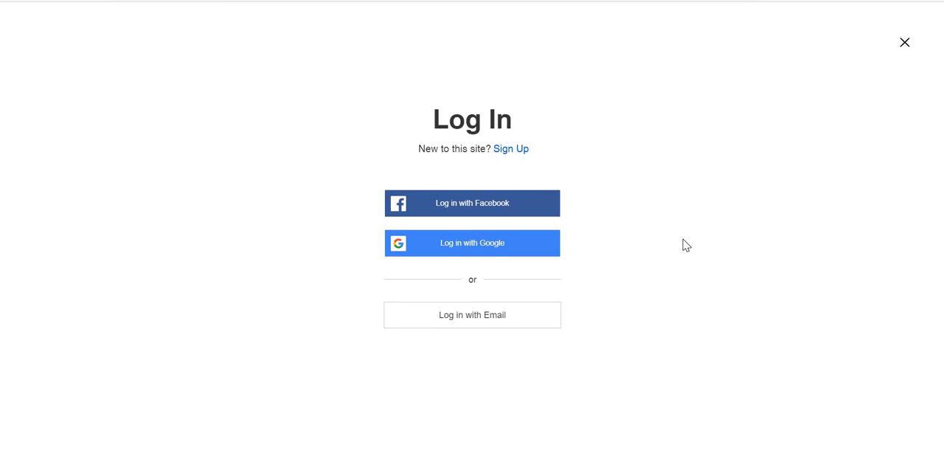
mouse_move(611, 264)
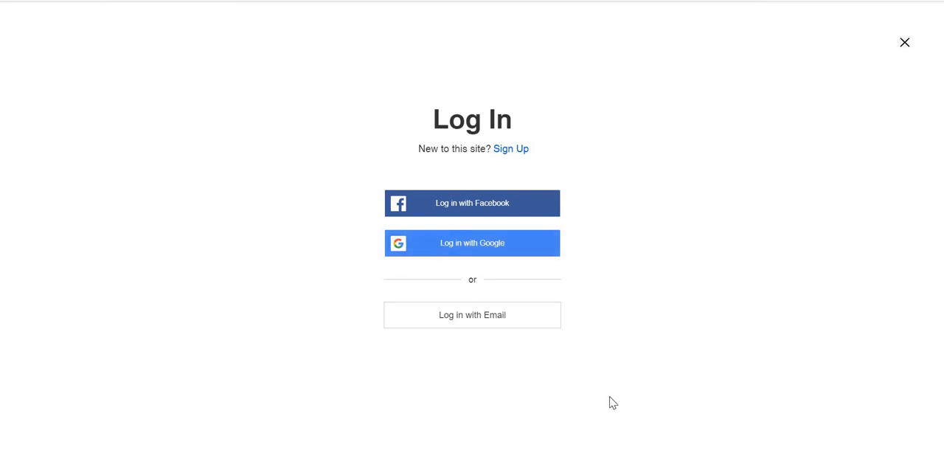
mouse_move(4, 9)
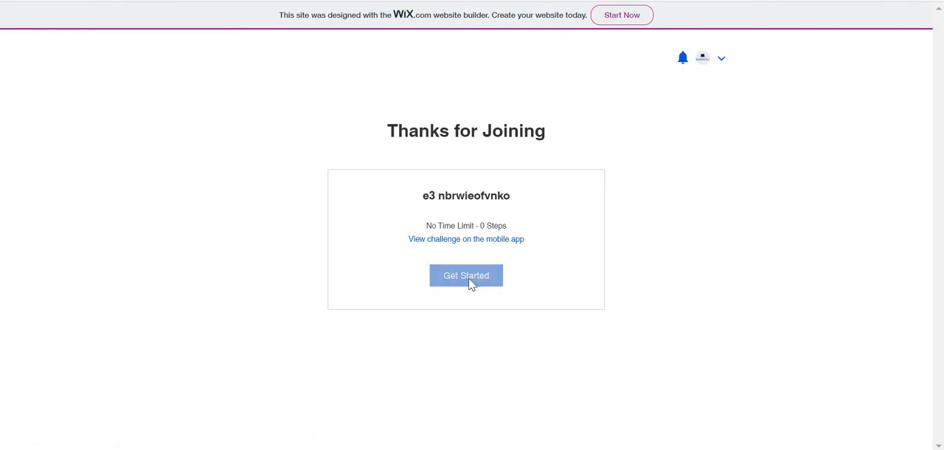
- Get started on the joined challenge and review its overview: 0% progress, group discussion, reward
click(465, 275)
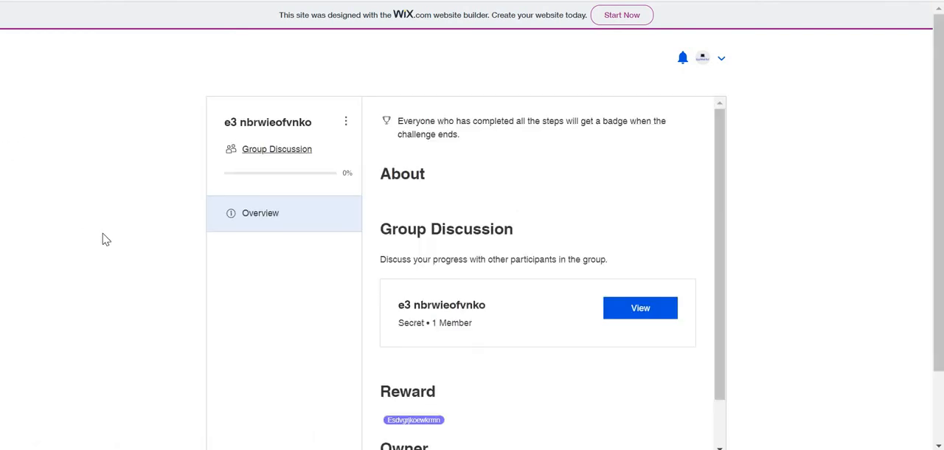
mouse_move(640, 307)
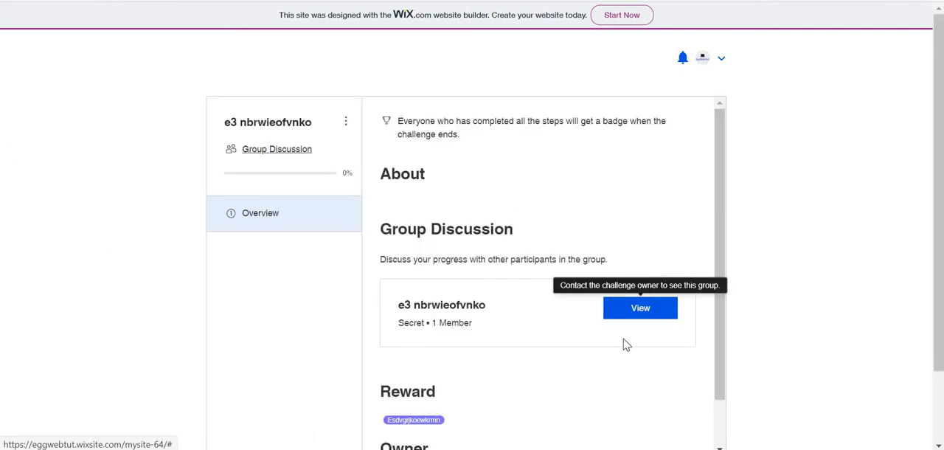
scroll(down, 3)
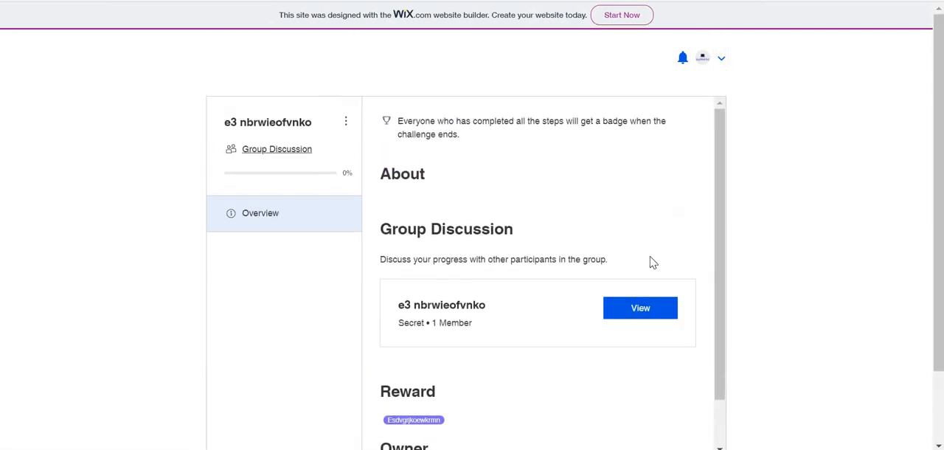
click(346, 122)
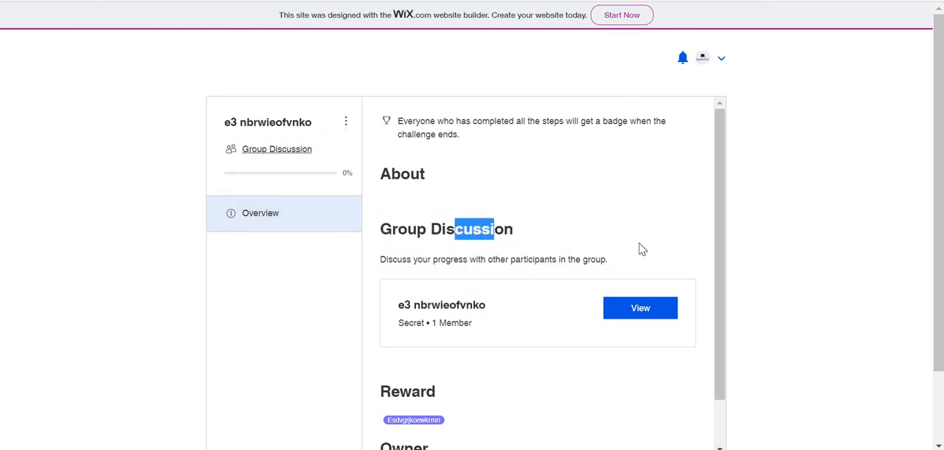
scroll(down, 3)
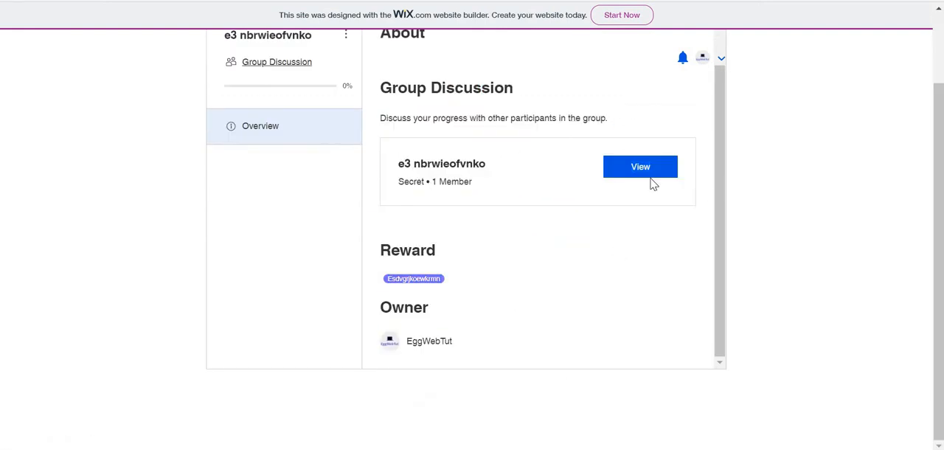
mouse_move(672, 168)
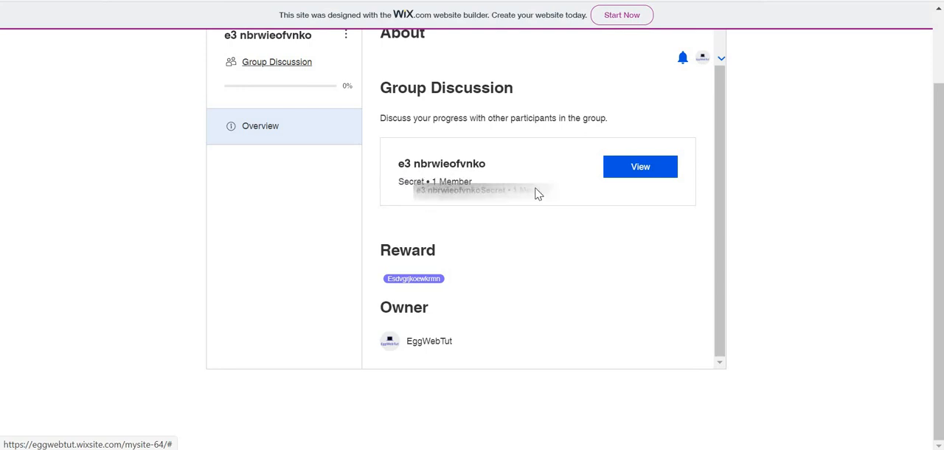
scroll(up, 3)
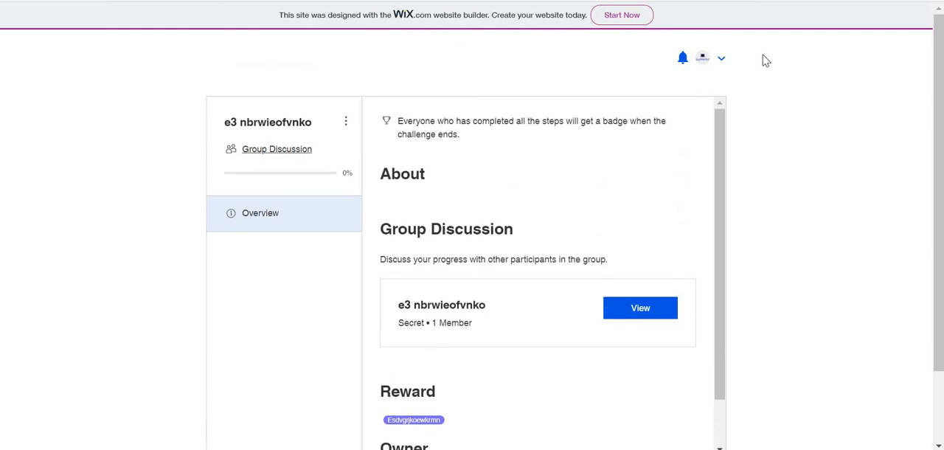
- Go to My Account from the avatar menu and check Plans & Pricing, which shows no plans
click(722, 58)
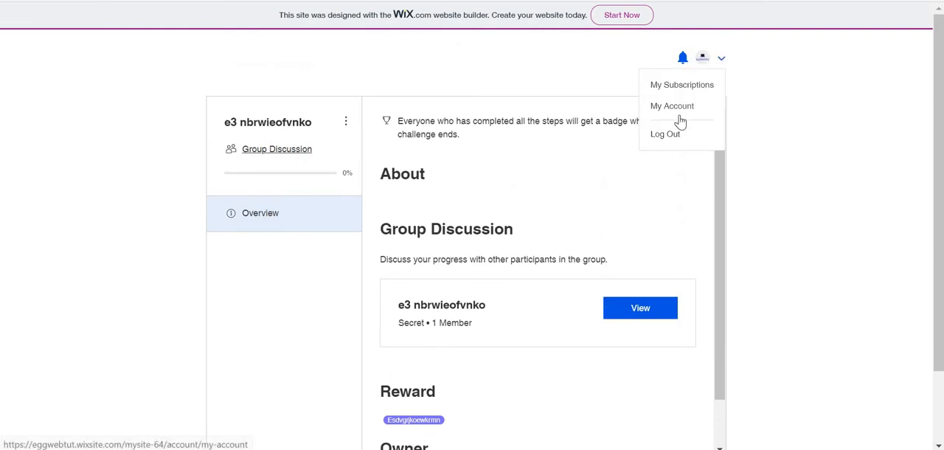
click(672, 105)
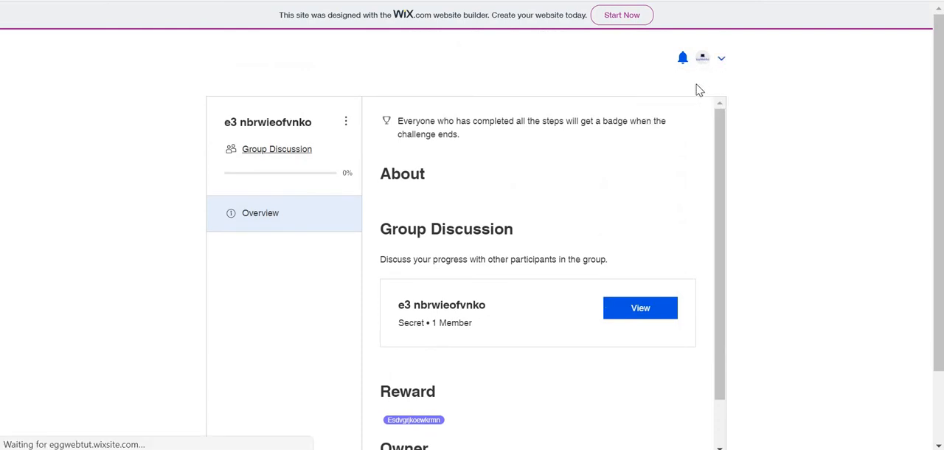
mouse_move(653, 120)
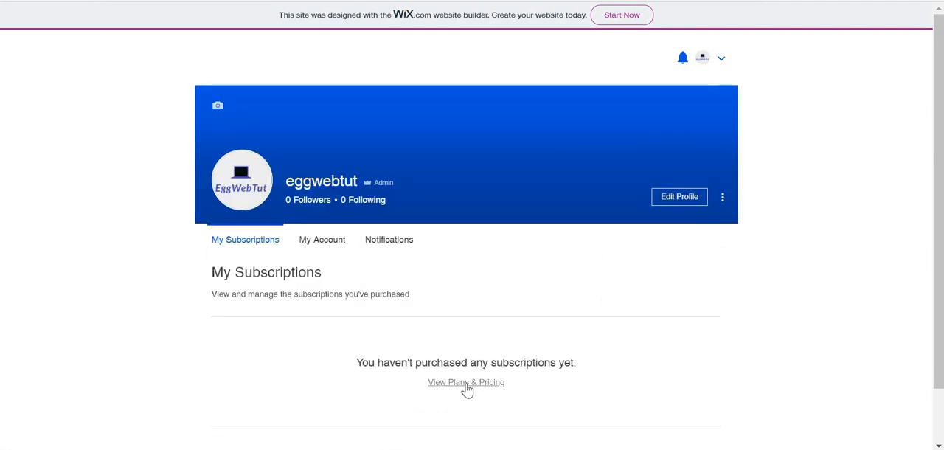
click(466, 382)
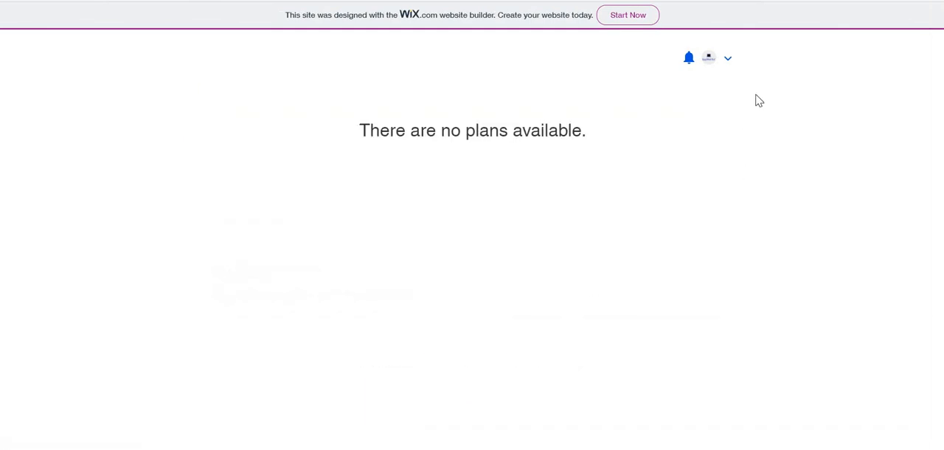
- Return to My Account to review the member's profile and personal info
click(728, 57)
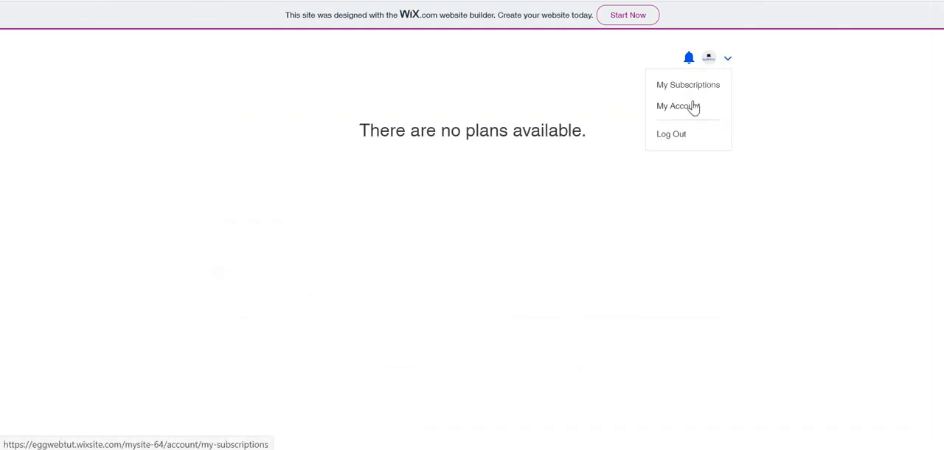
click(678, 106)
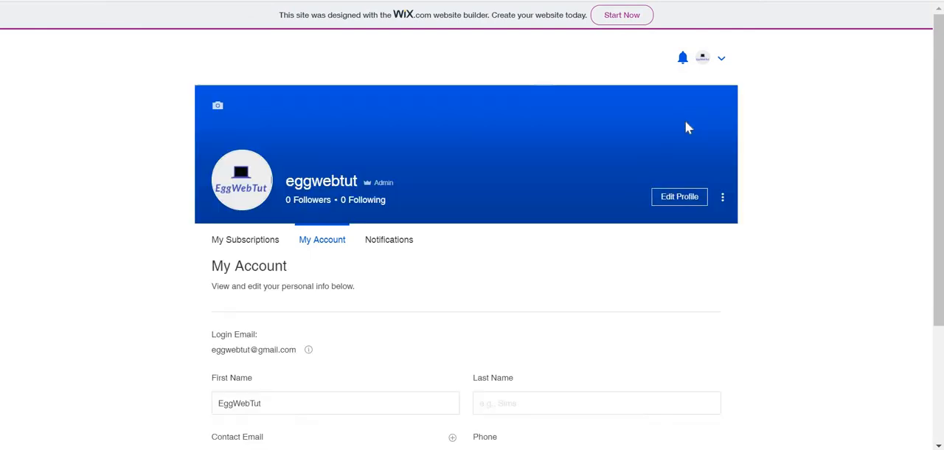
scroll(down, 3)
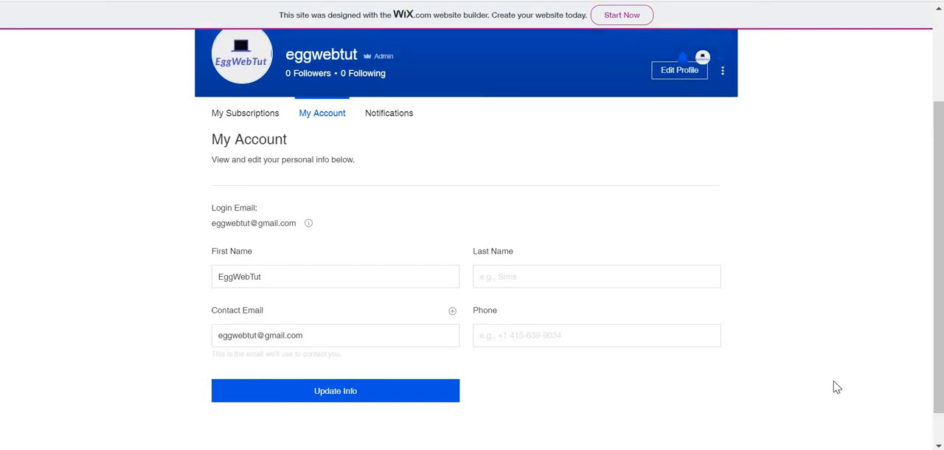
scroll(up, 3)
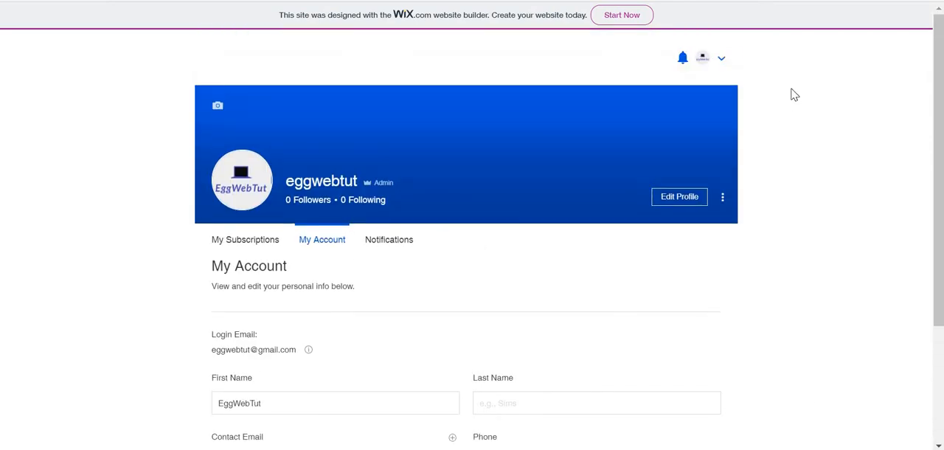
mouse_move(652, 295)
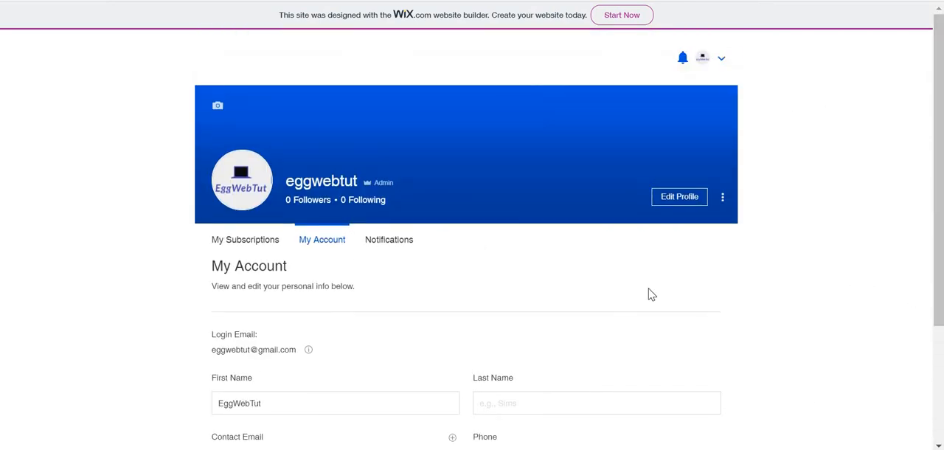
mouse_move(20, 10)
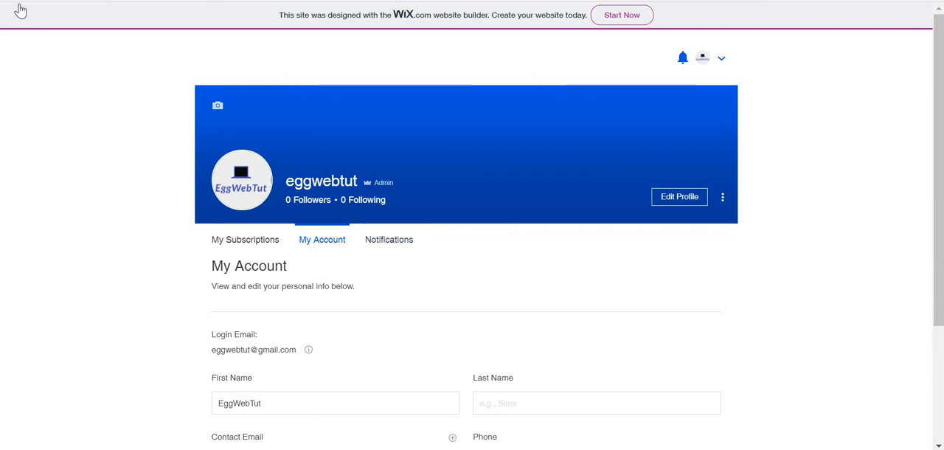